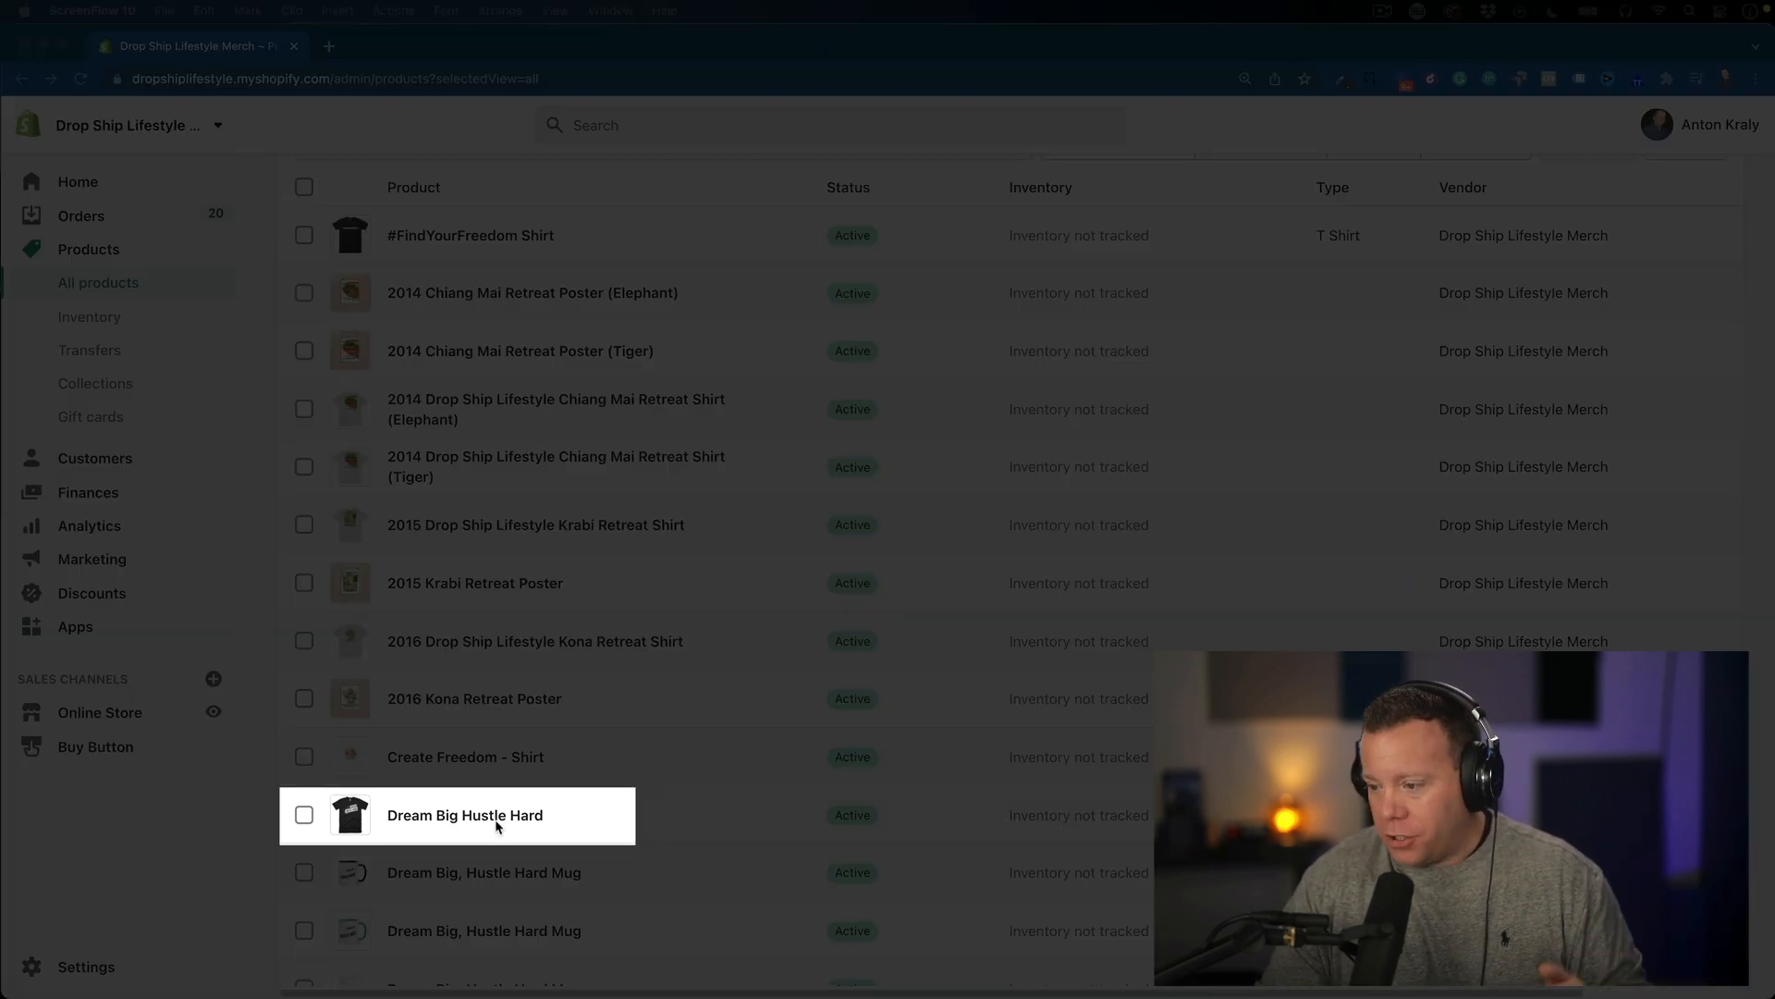
{"action": "mouse_move", "coordinate": [464, 814]}
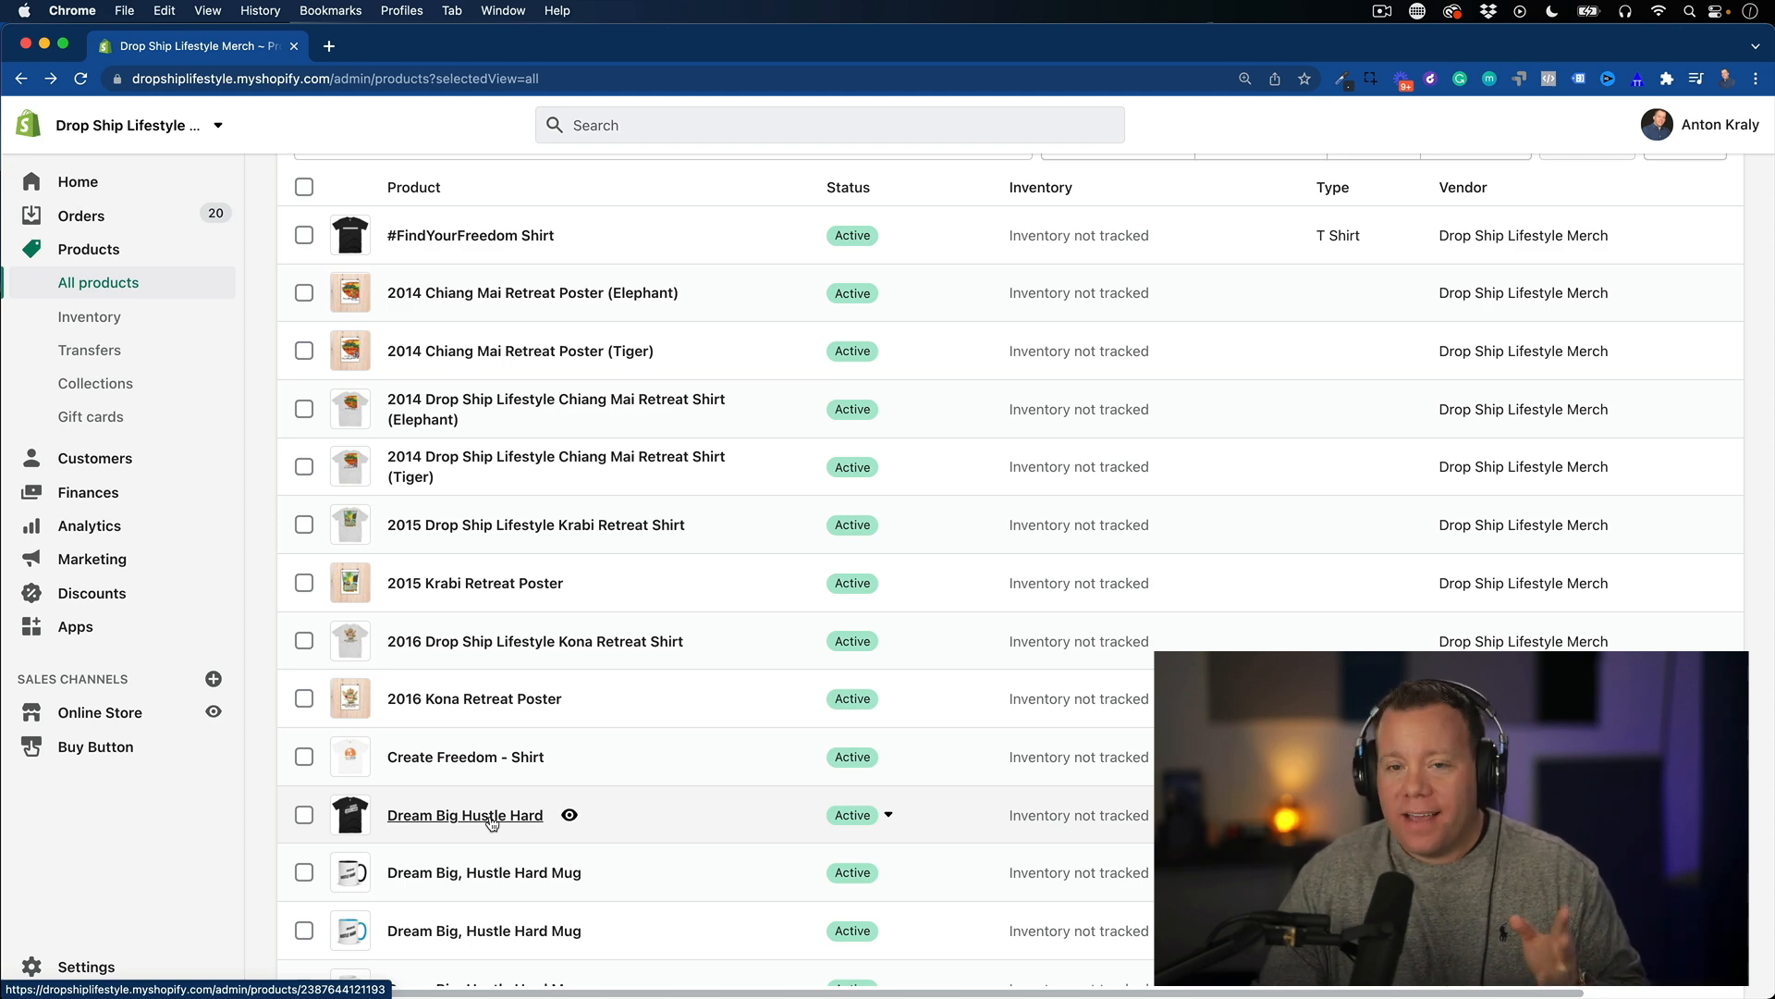
- View the Dream Big Hustle Hard product's Variants list of colour/size options at $27.50 each
{"action": "left_click", "coordinate": [464, 815]}
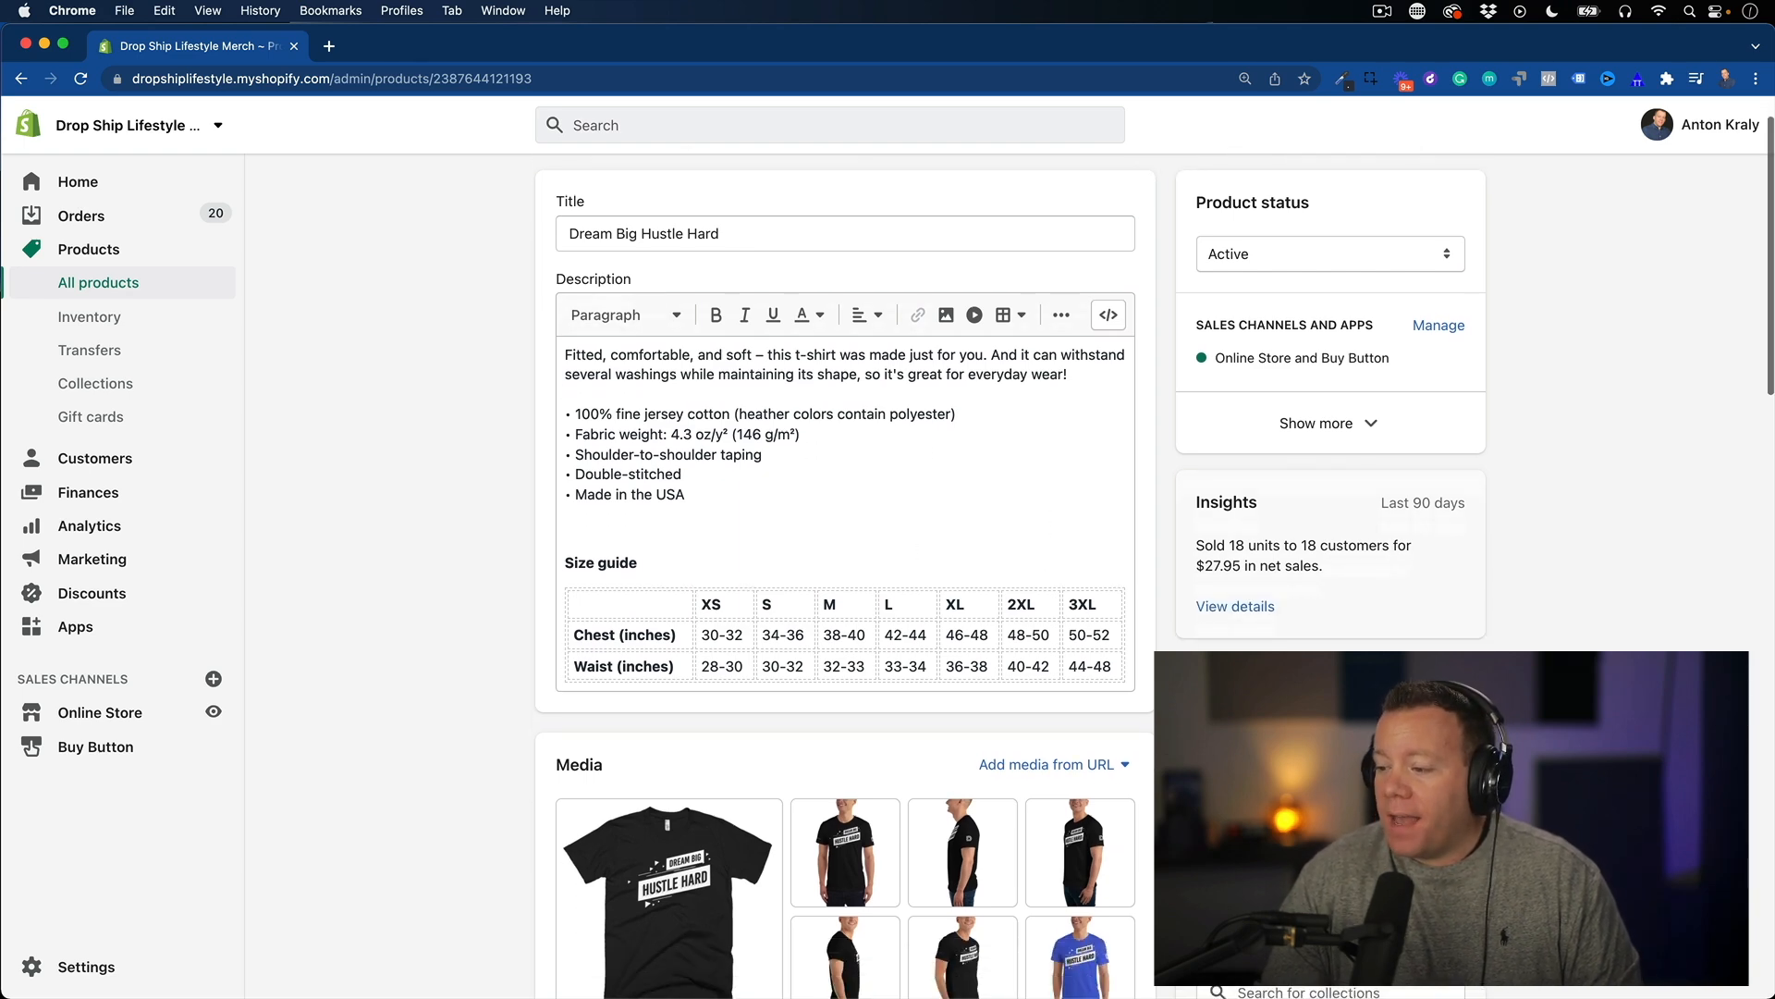
{"action": "scroll", "scroll_direction": "down", "scroll_amount": 3}
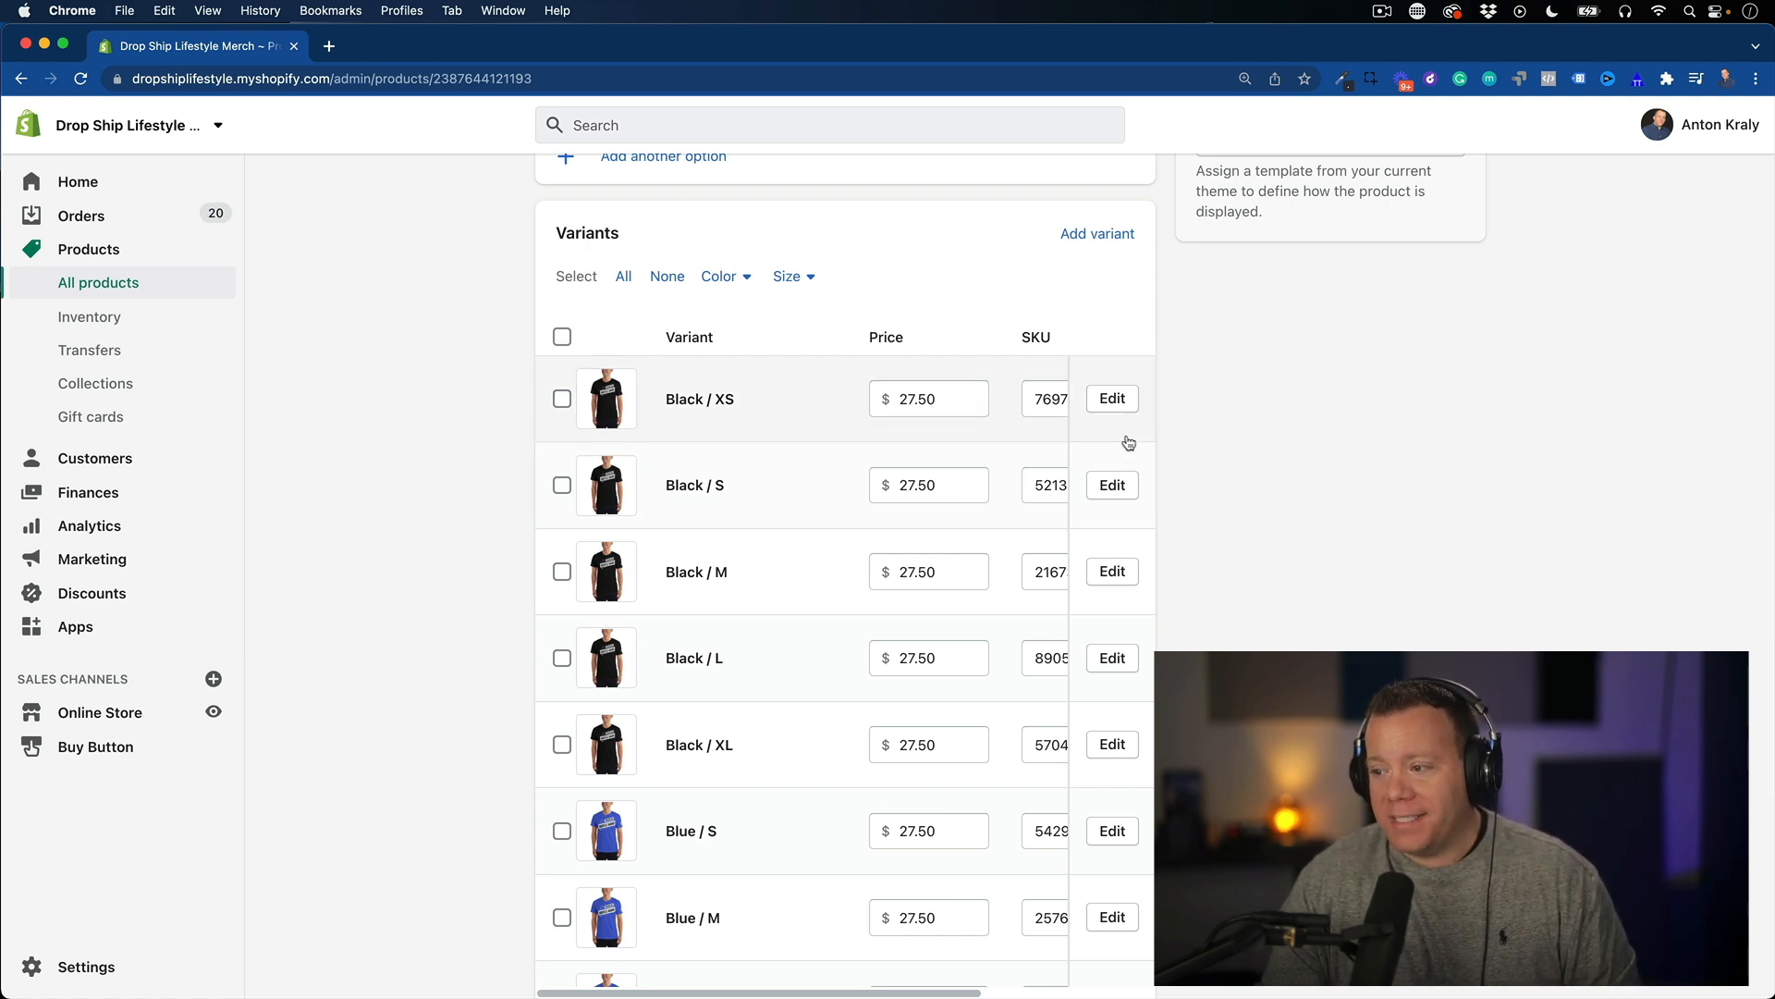
{"action": "scroll", "scroll_direction": "down", "scroll_amount": 3}
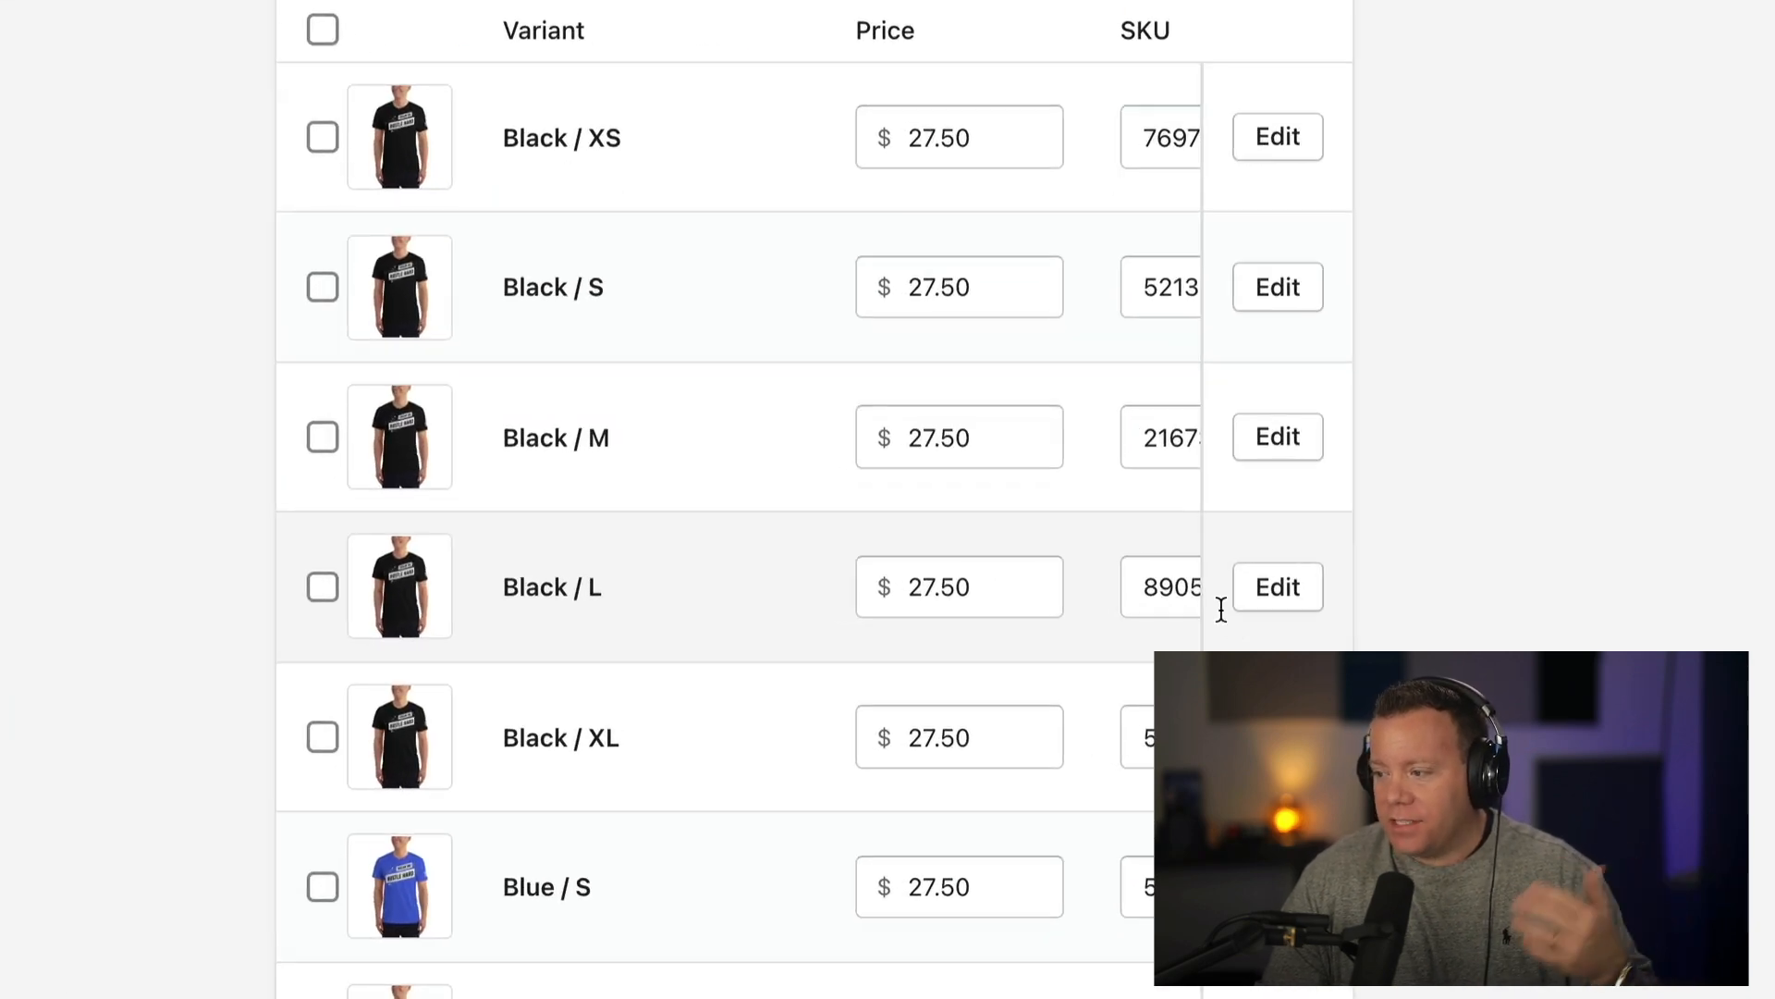
- View the Black / L variant's detail page down to its Printful-managed Inventory card
{"action": "left_click", "coordinate": [1278, 587]}
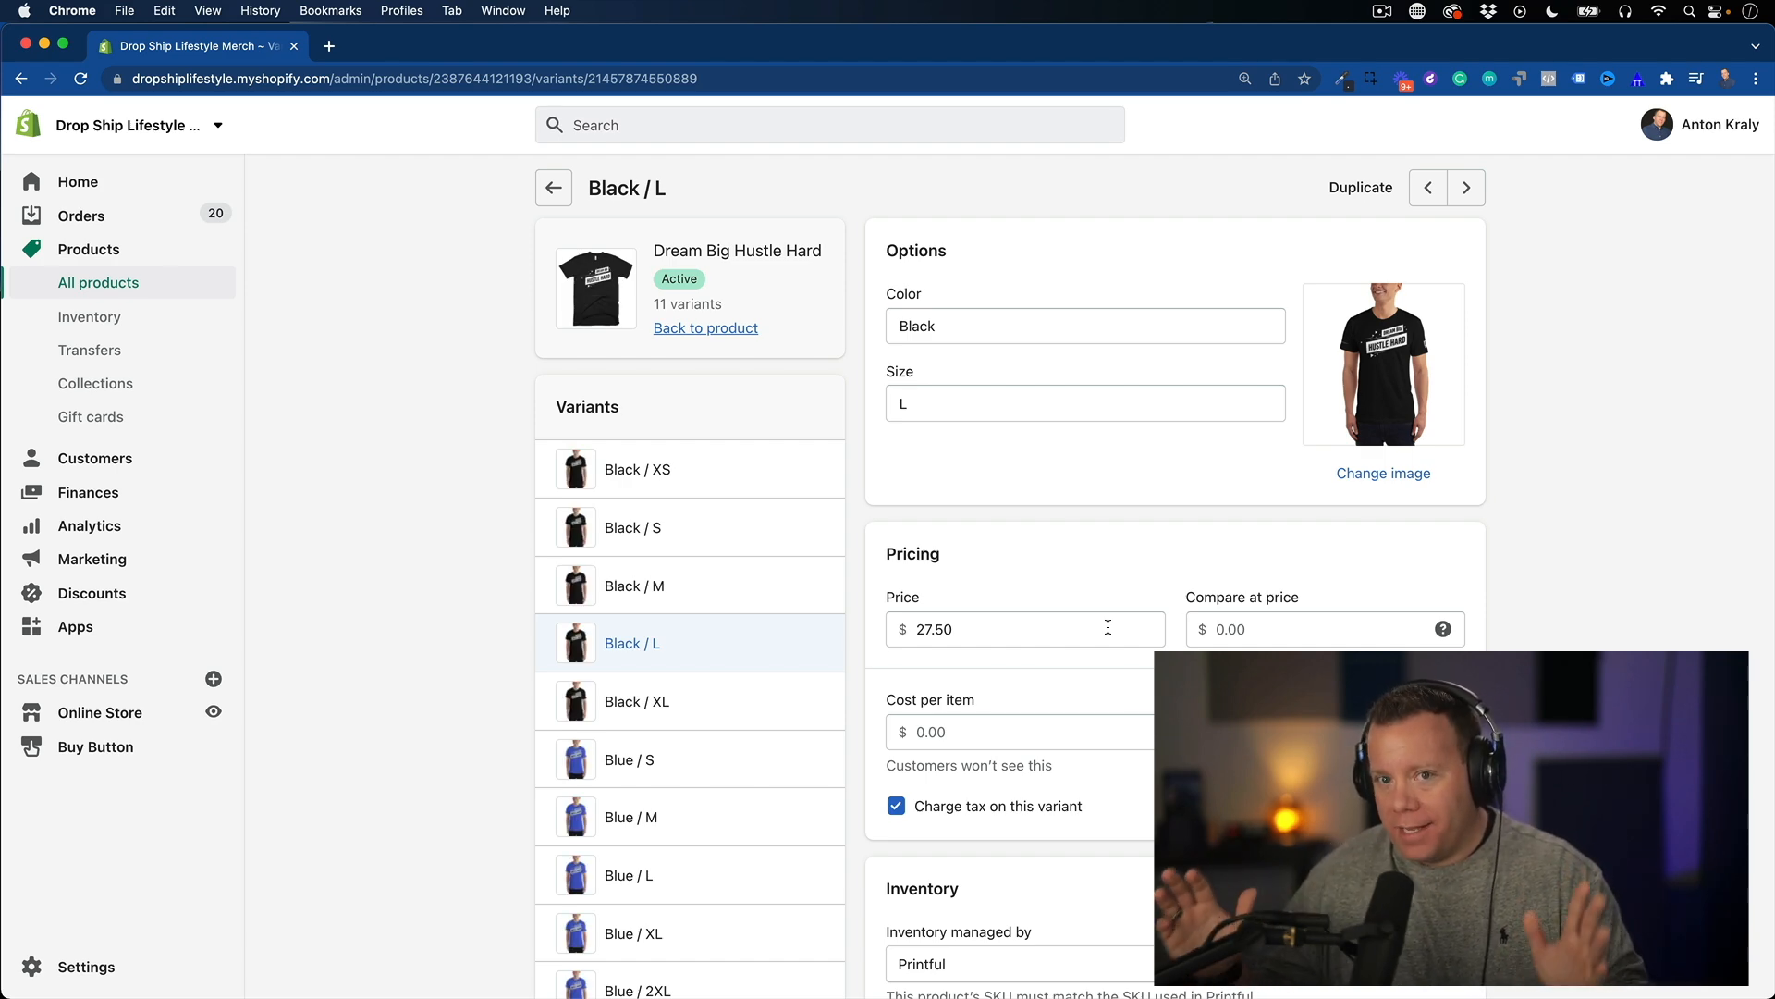
{"action": "scroll", "scroll_direction": "down", "scroll_amount": 3}
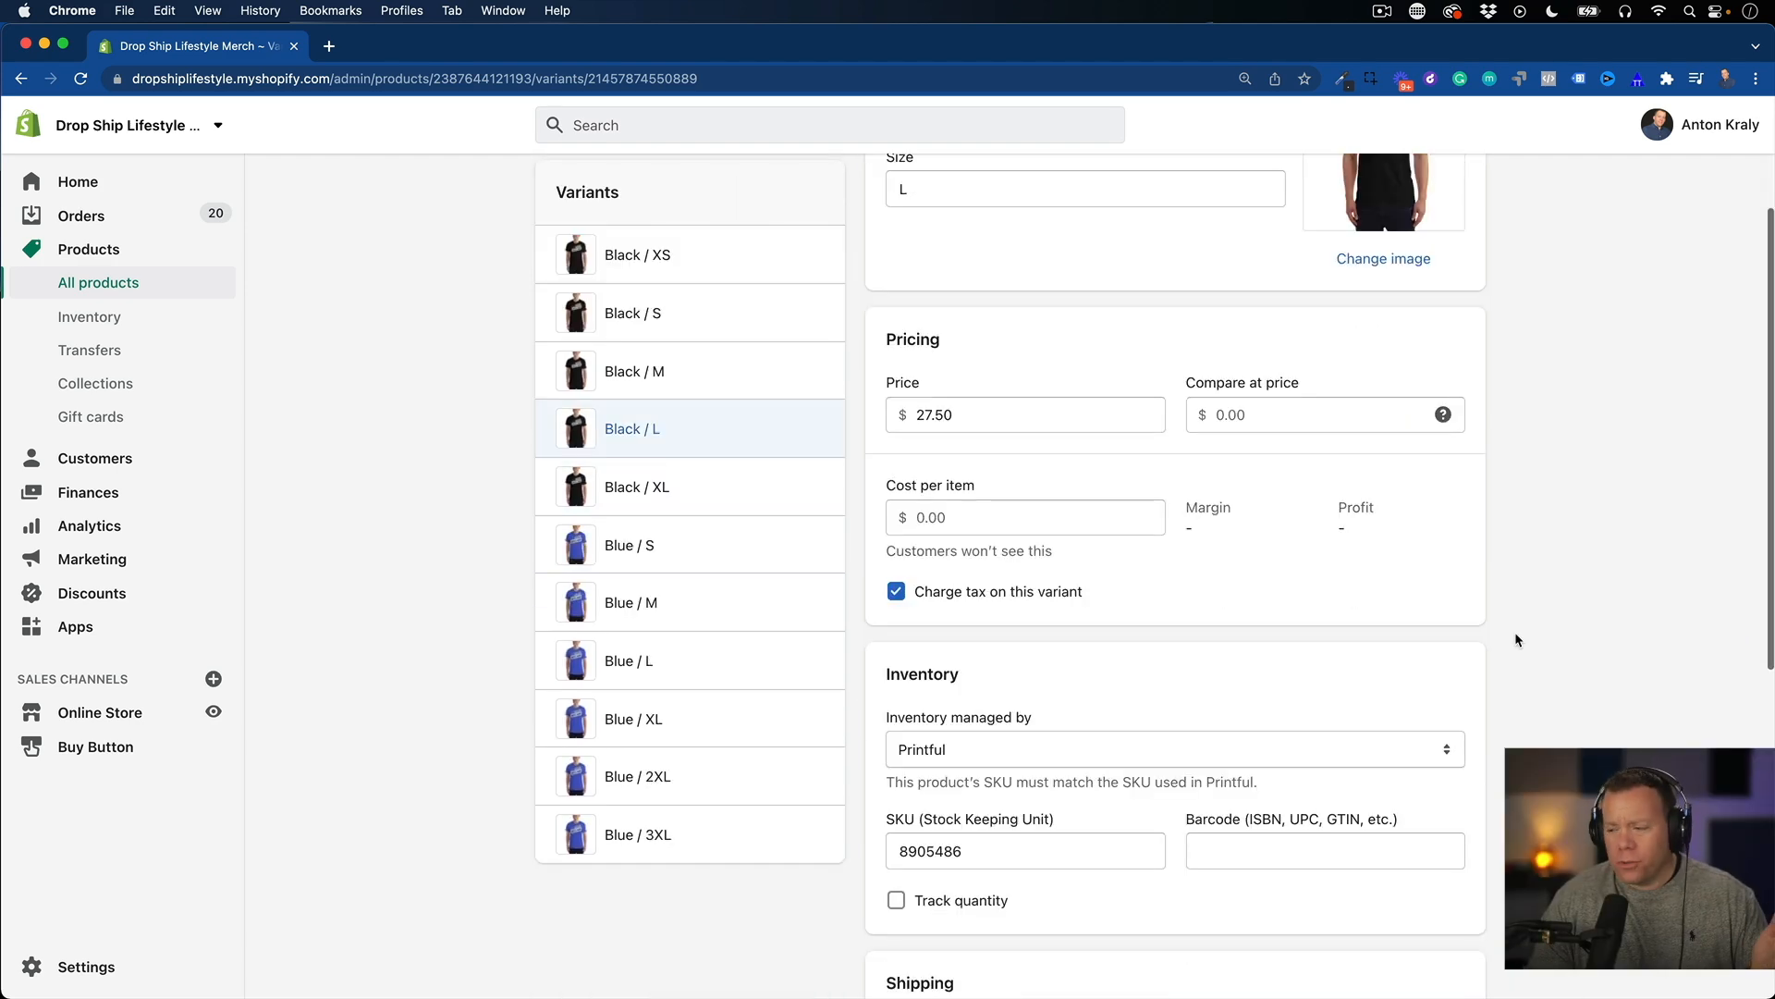
{"action": "scroll", "scroll_direction": "down", "scroll_amount": 3}
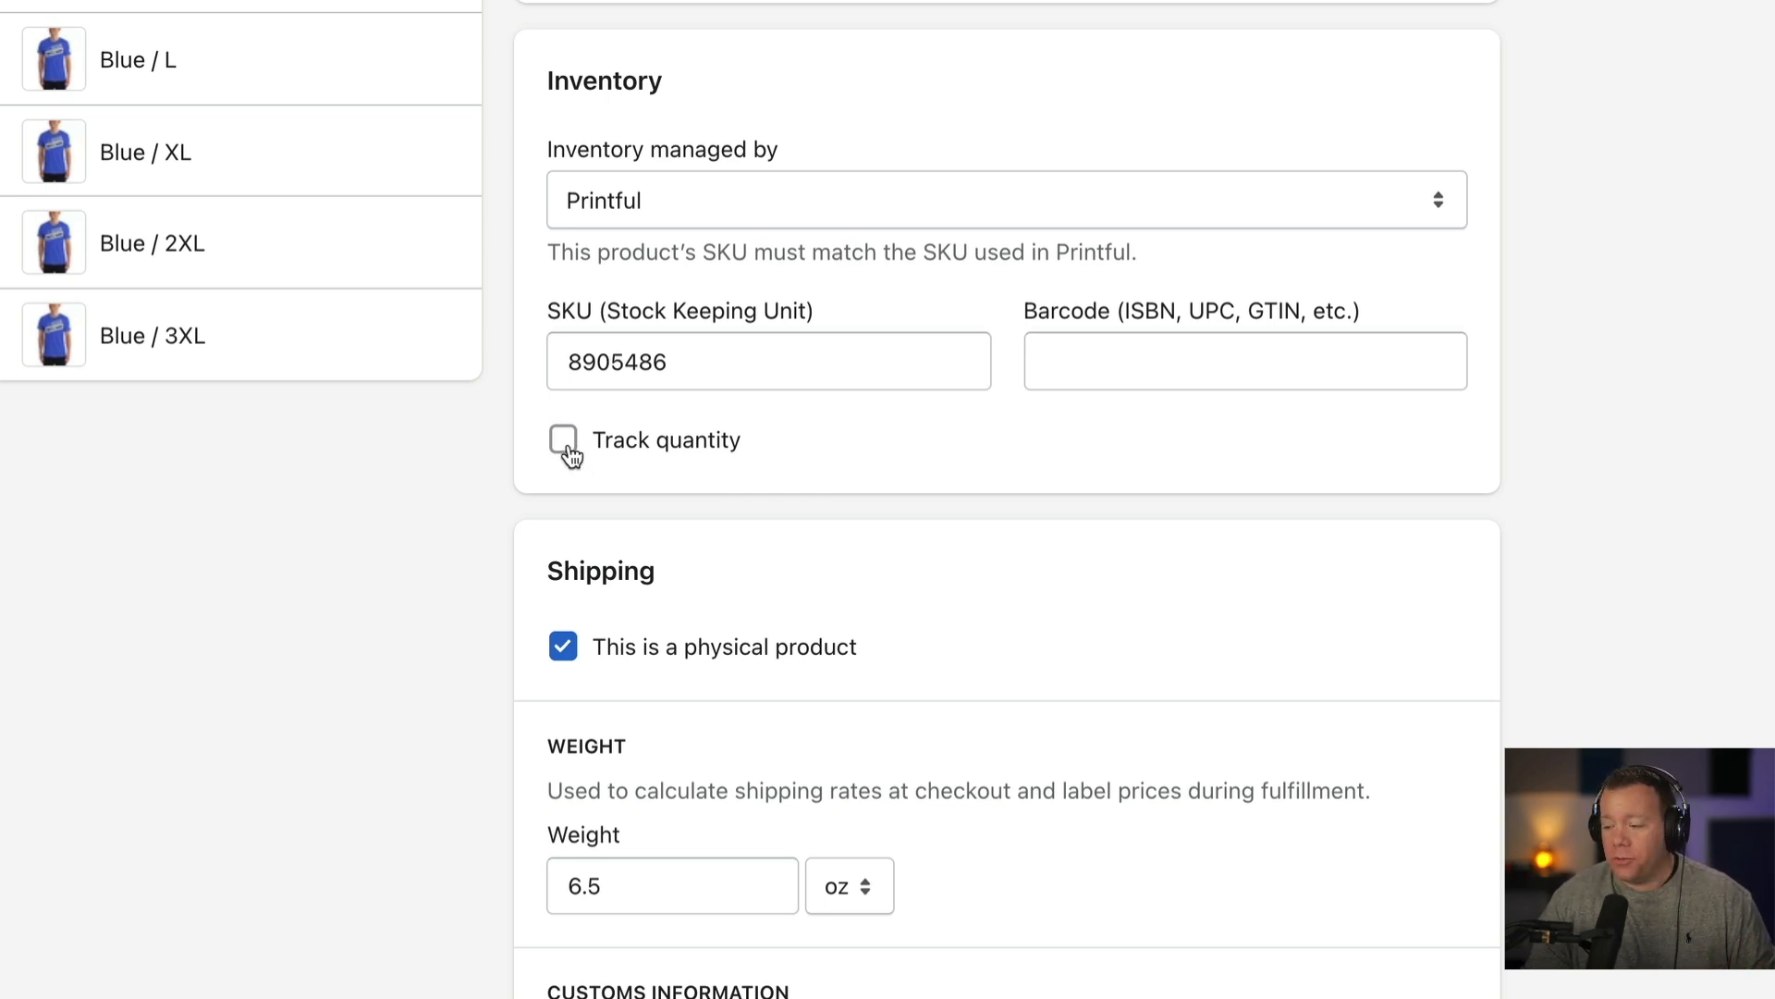
- Enable Track quantity for Black / L and change Available from -35 to 2
{"action": "left_click", "coordinate": [563, 440]}
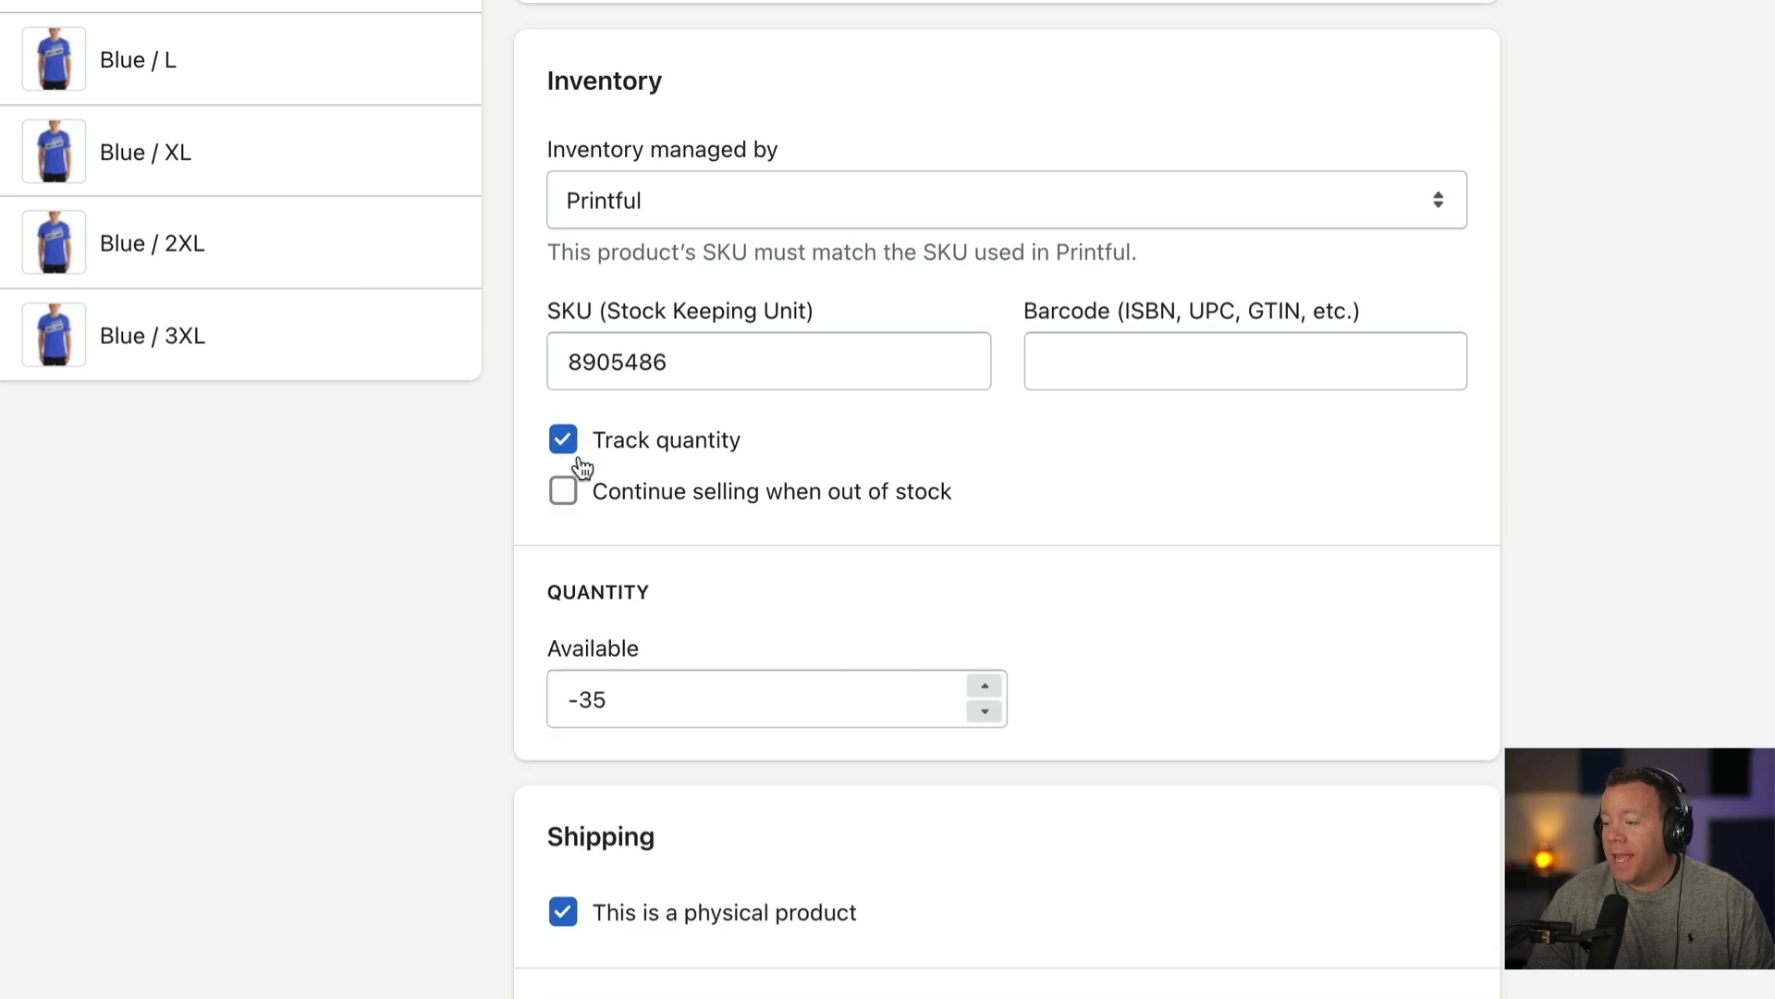
{"action": "mouse_move", "coordinate": [562, 647]}
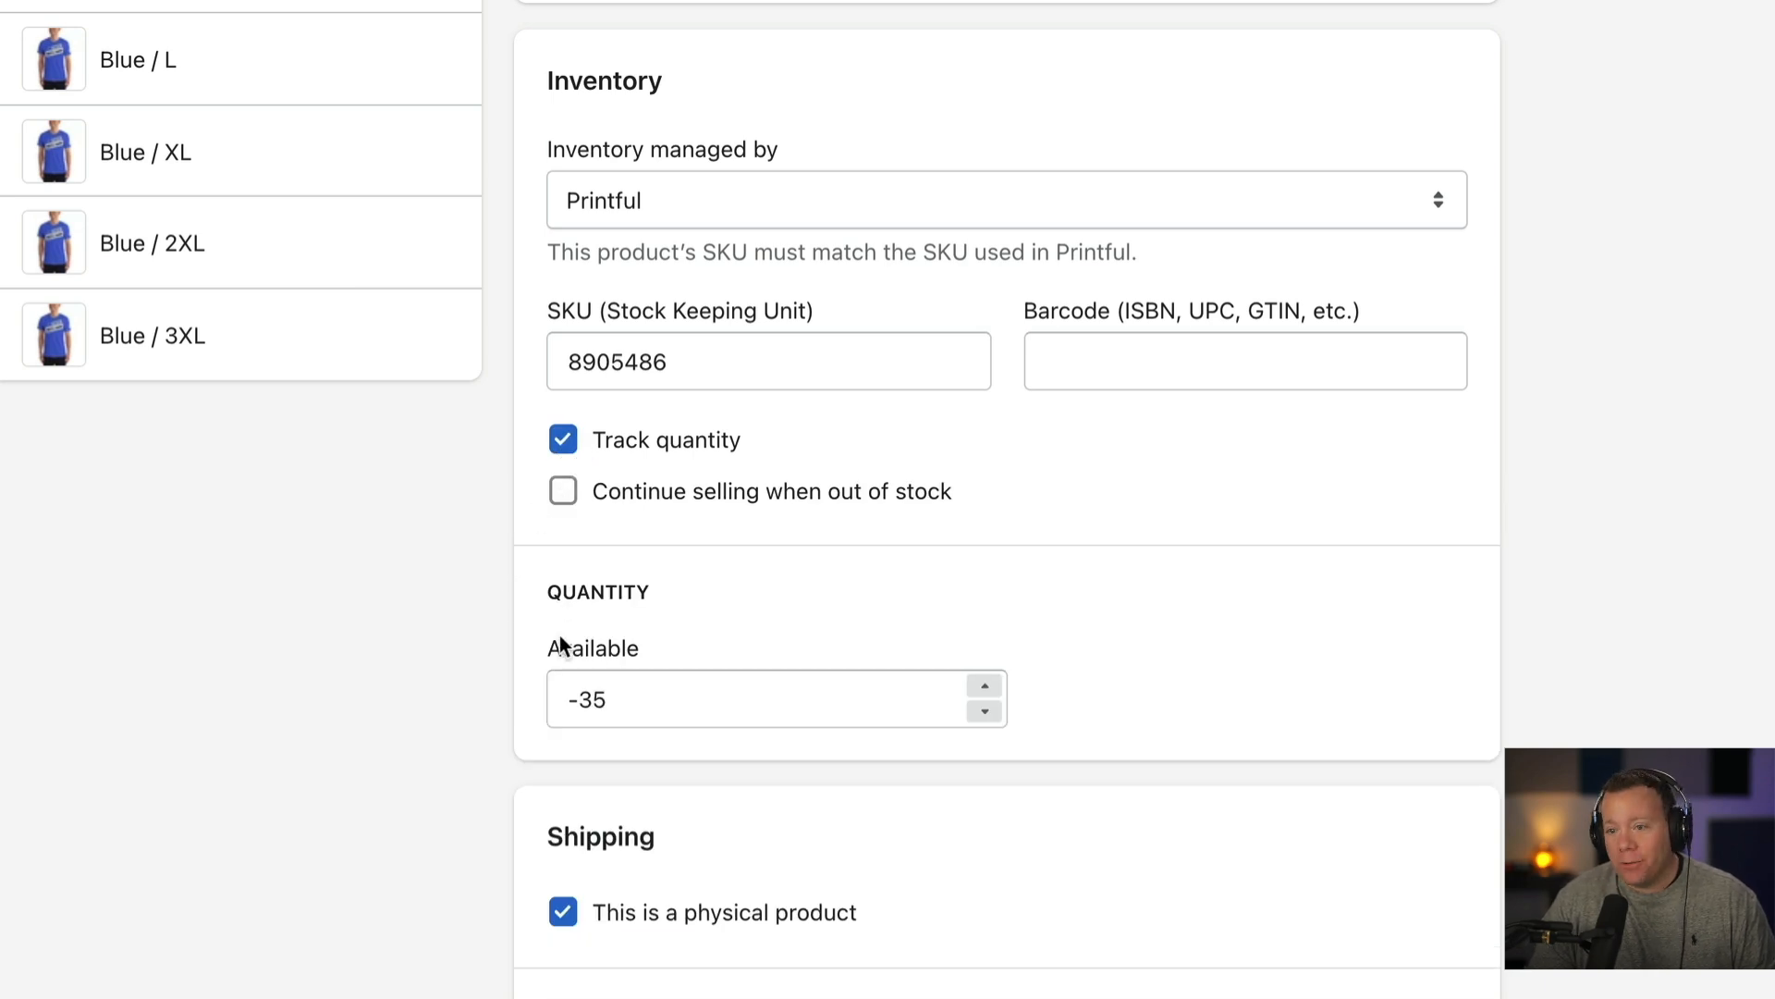
{"action": "mouse_move", "coordinate": [511, 725]}
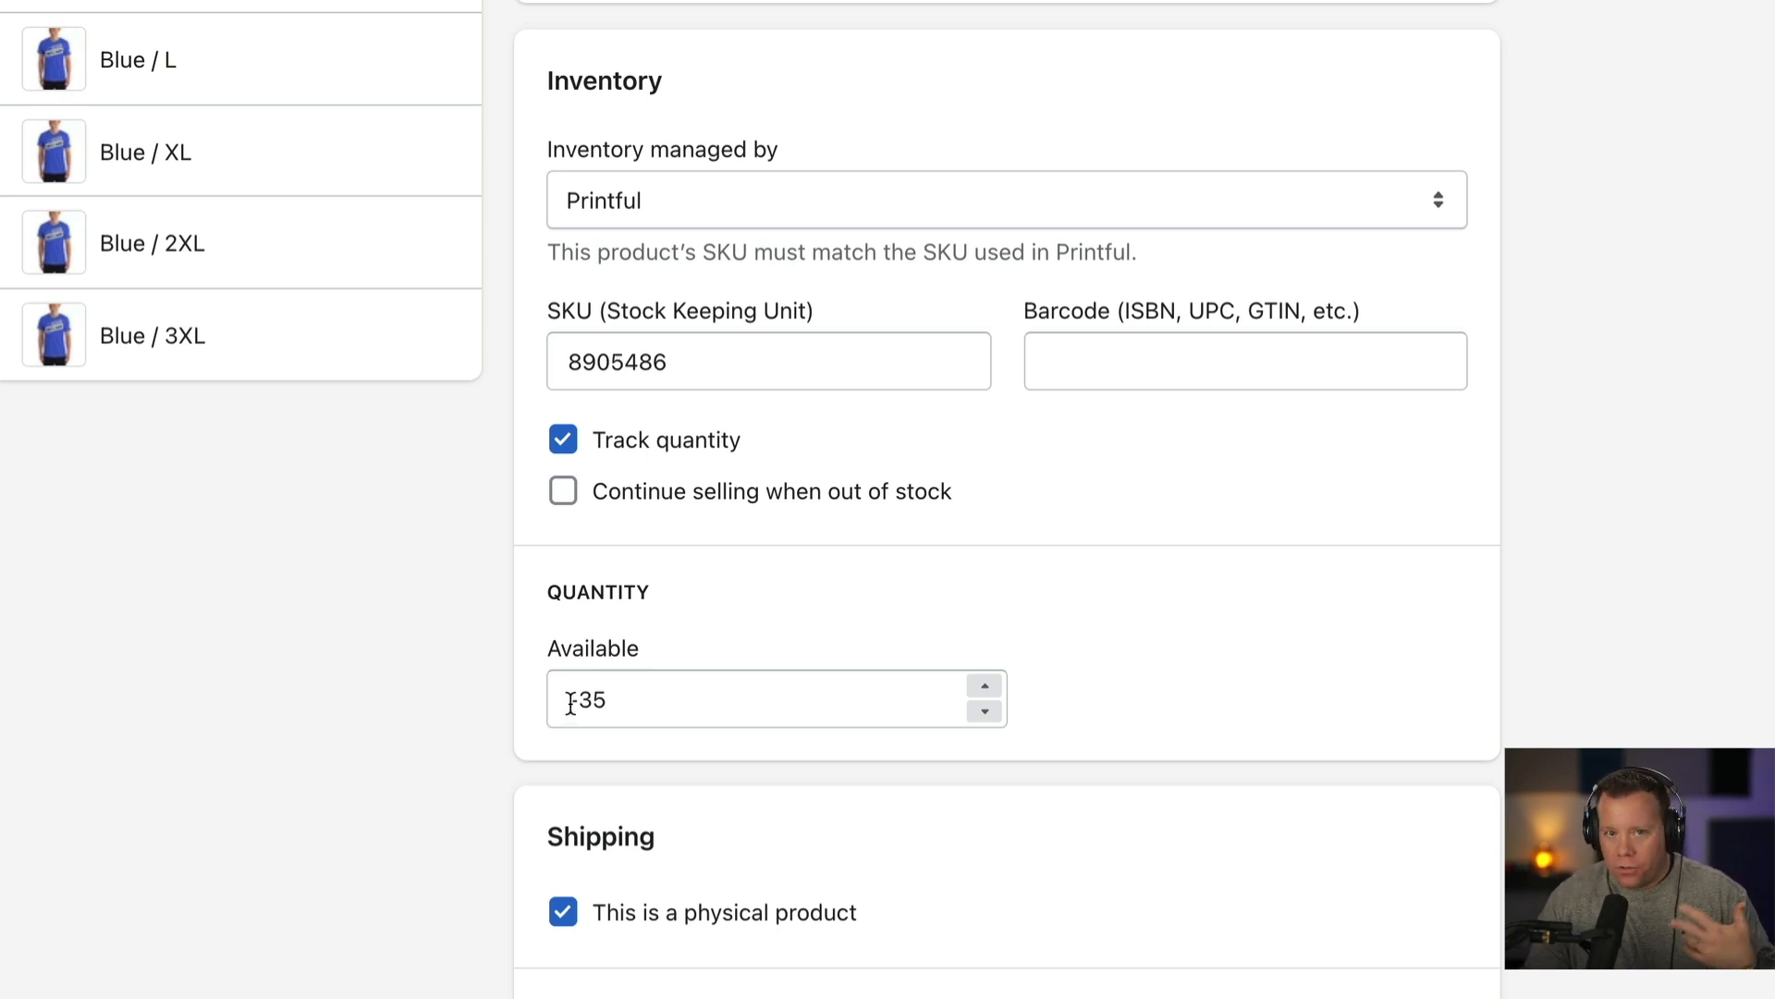
{"action": "mouse_move", "coordinate": [571, 699]}
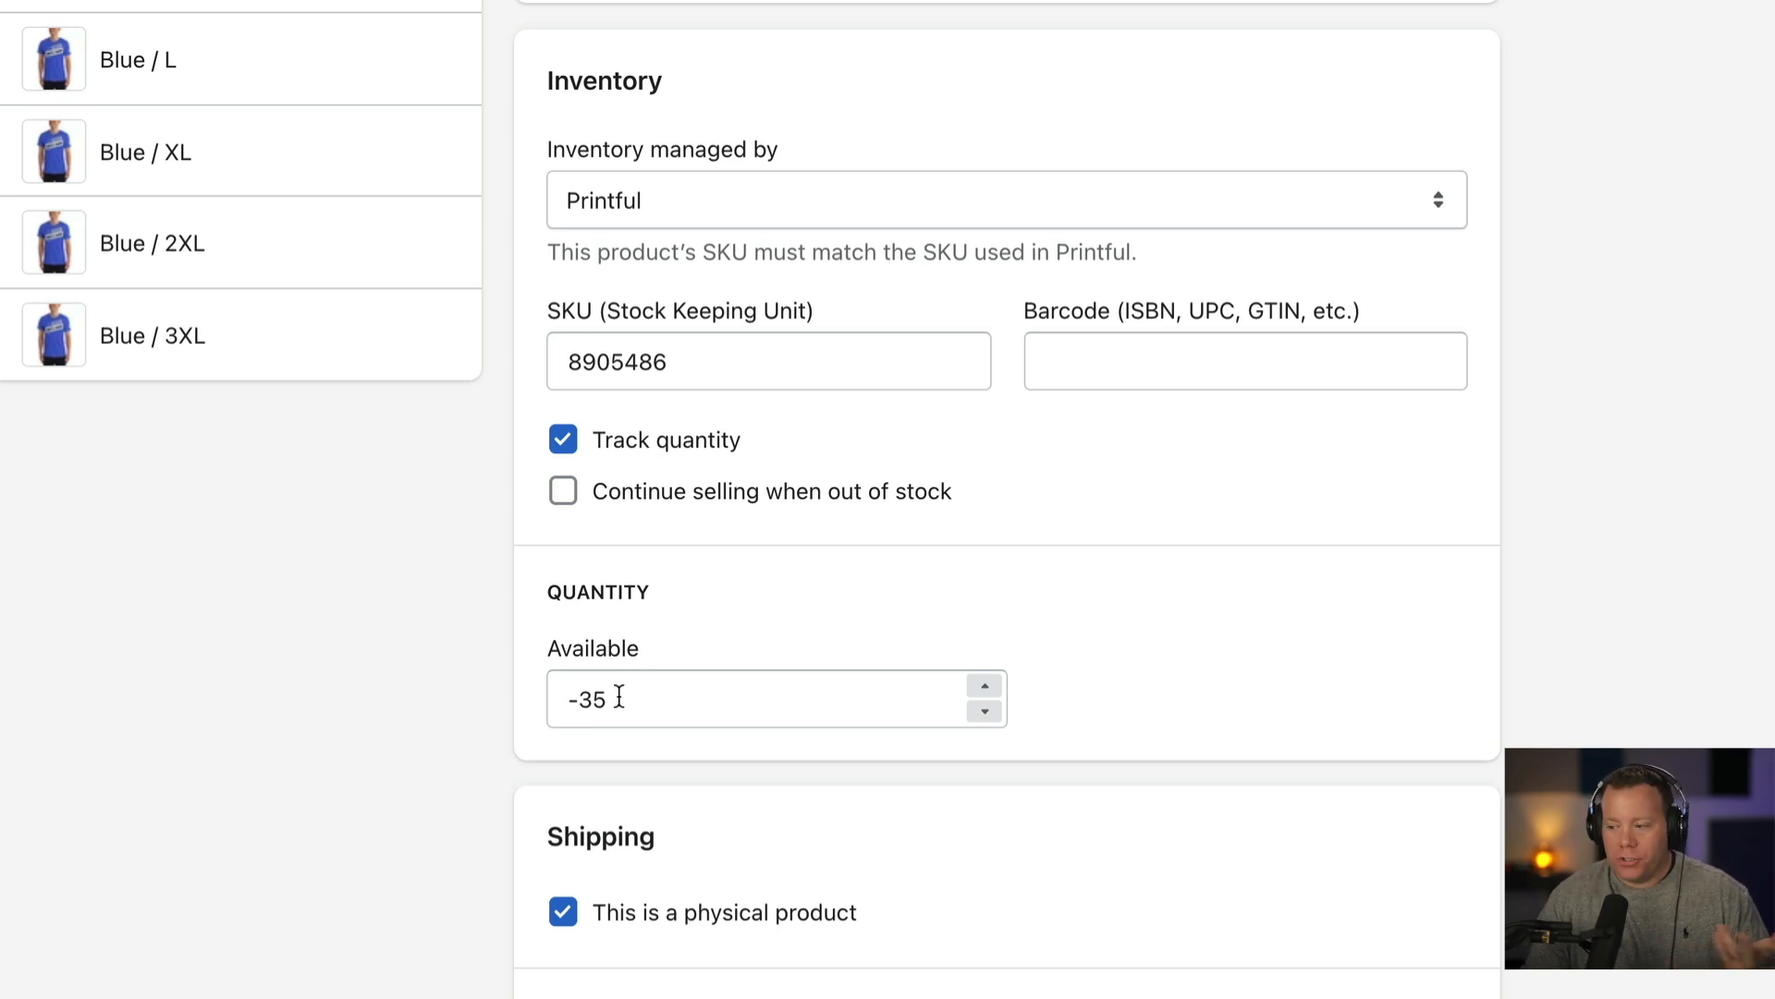
{"action": "left_click", "coordinate": [769, 699]}
{"action": "type", "text": "2"}
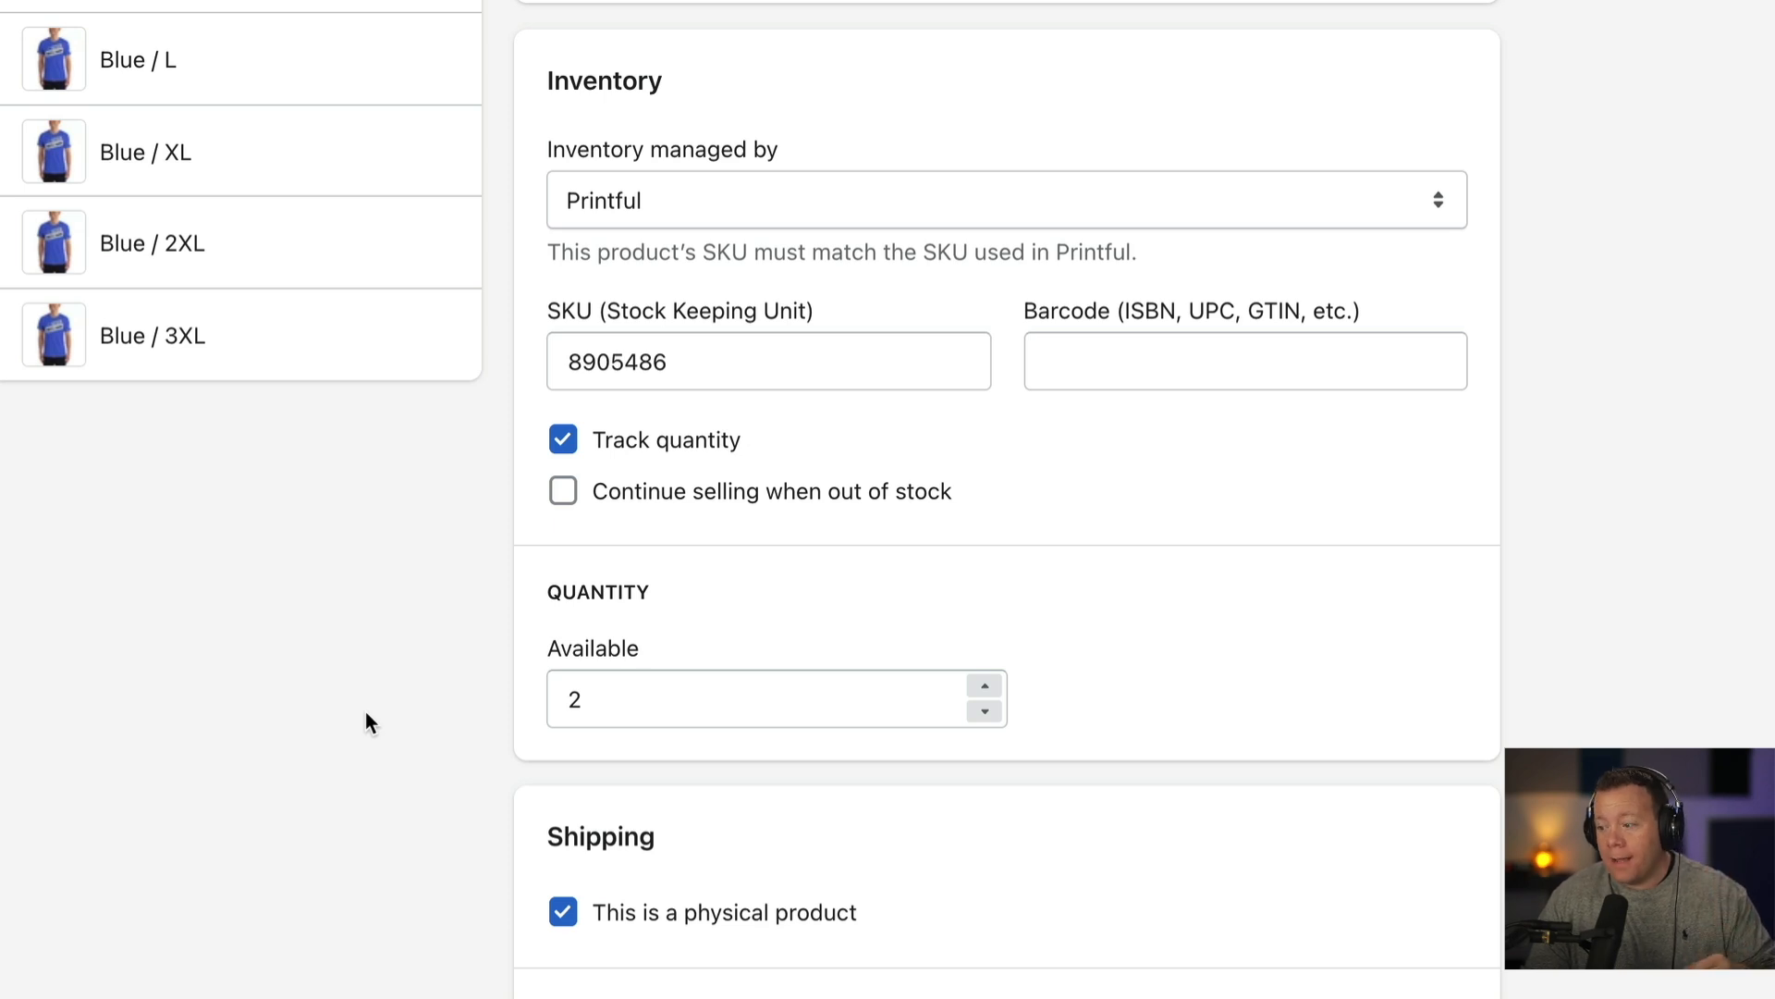
{"action": "mouse_move", "coordinate": [640, 613]}
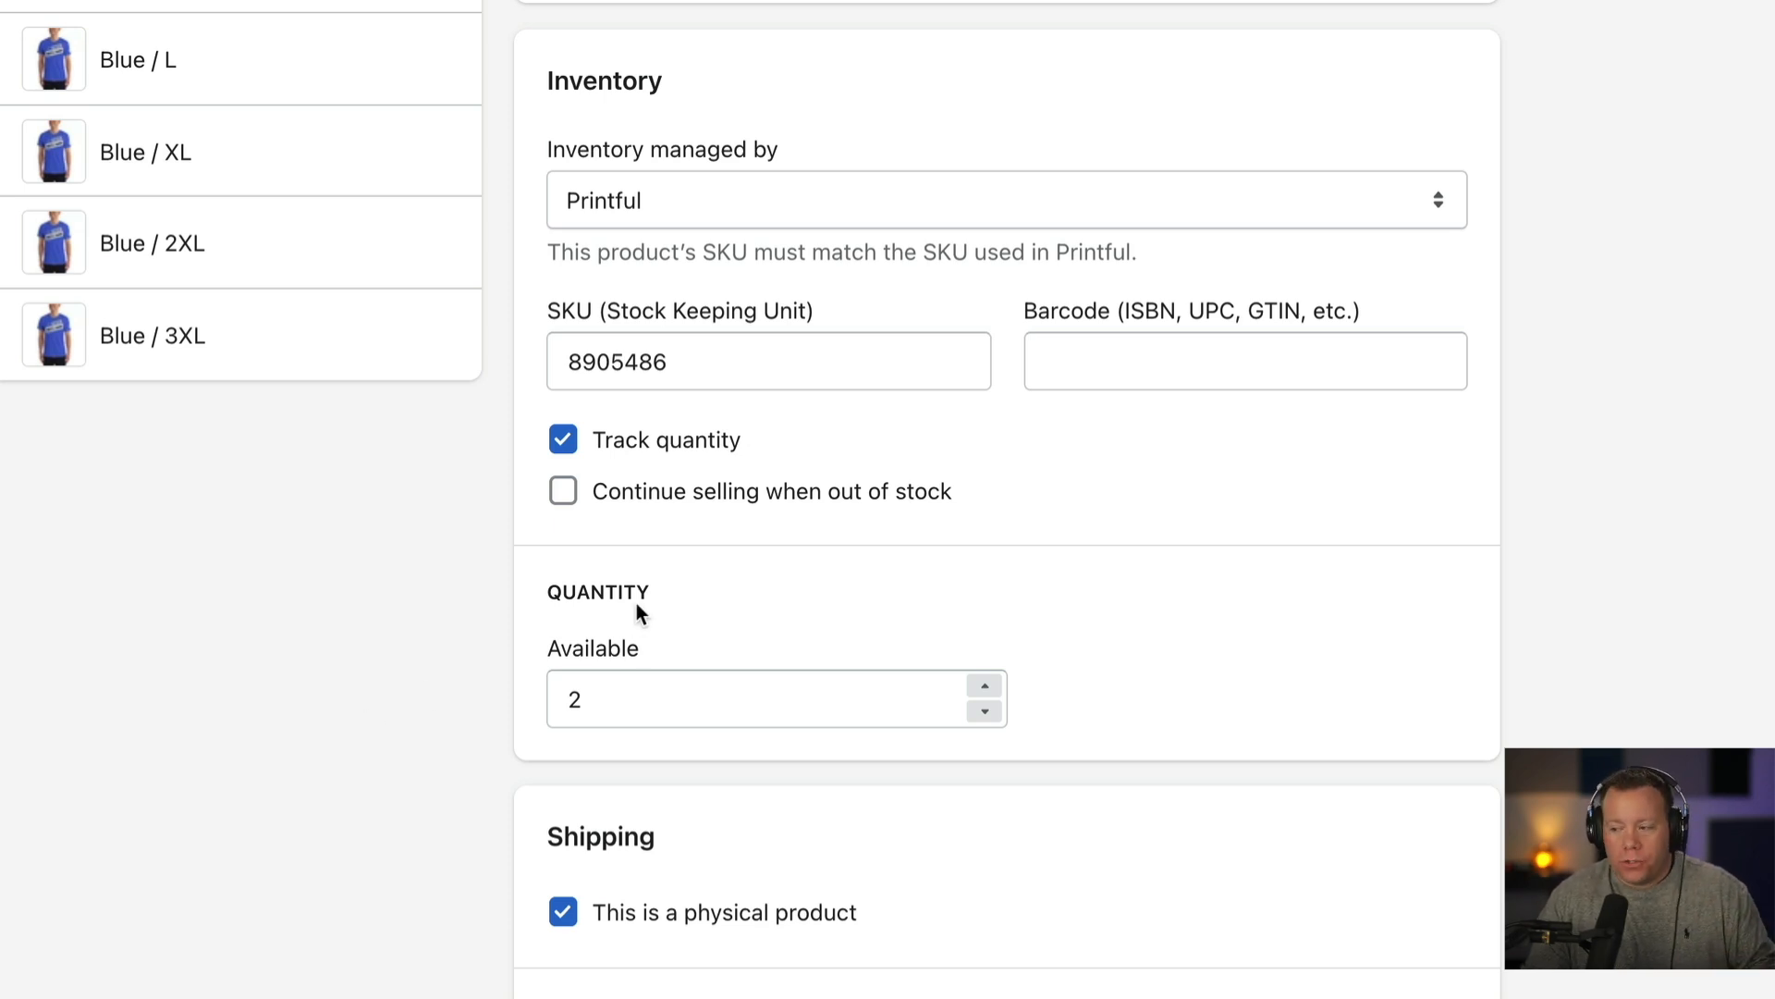
{"action": "left_click", "coordinate": [562, 490]}
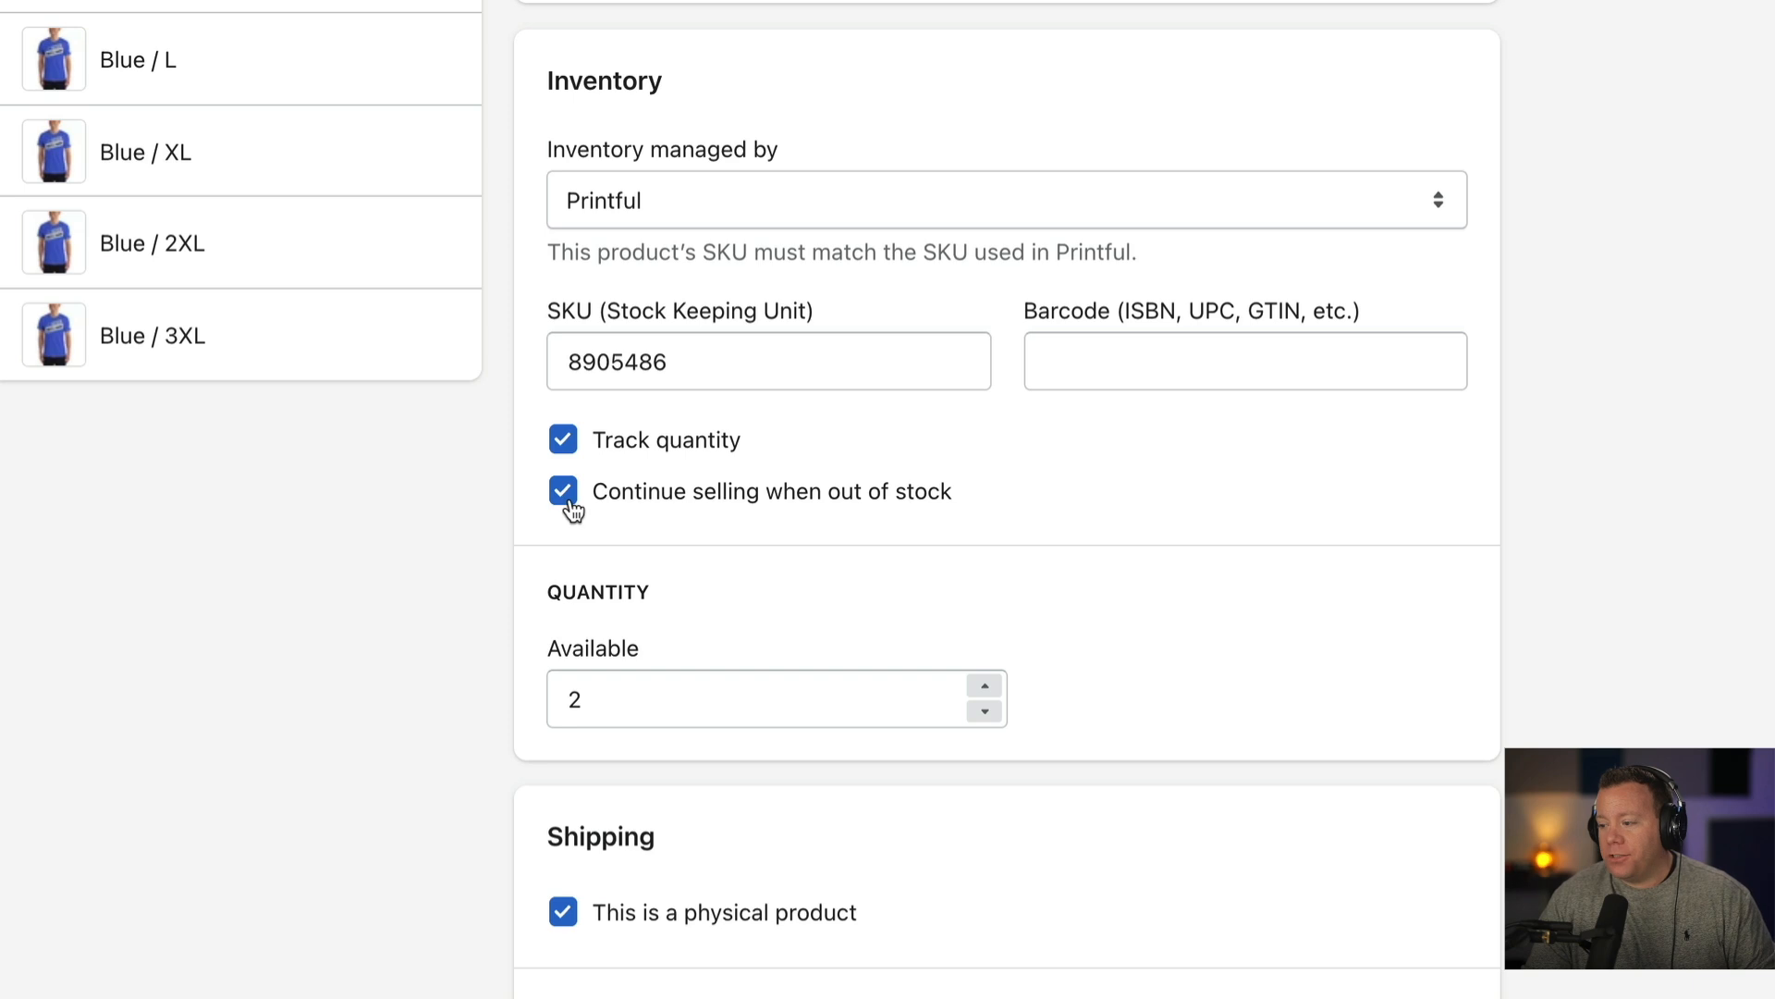
{"action": "mouse_move", "coordinate": [573, 518]}
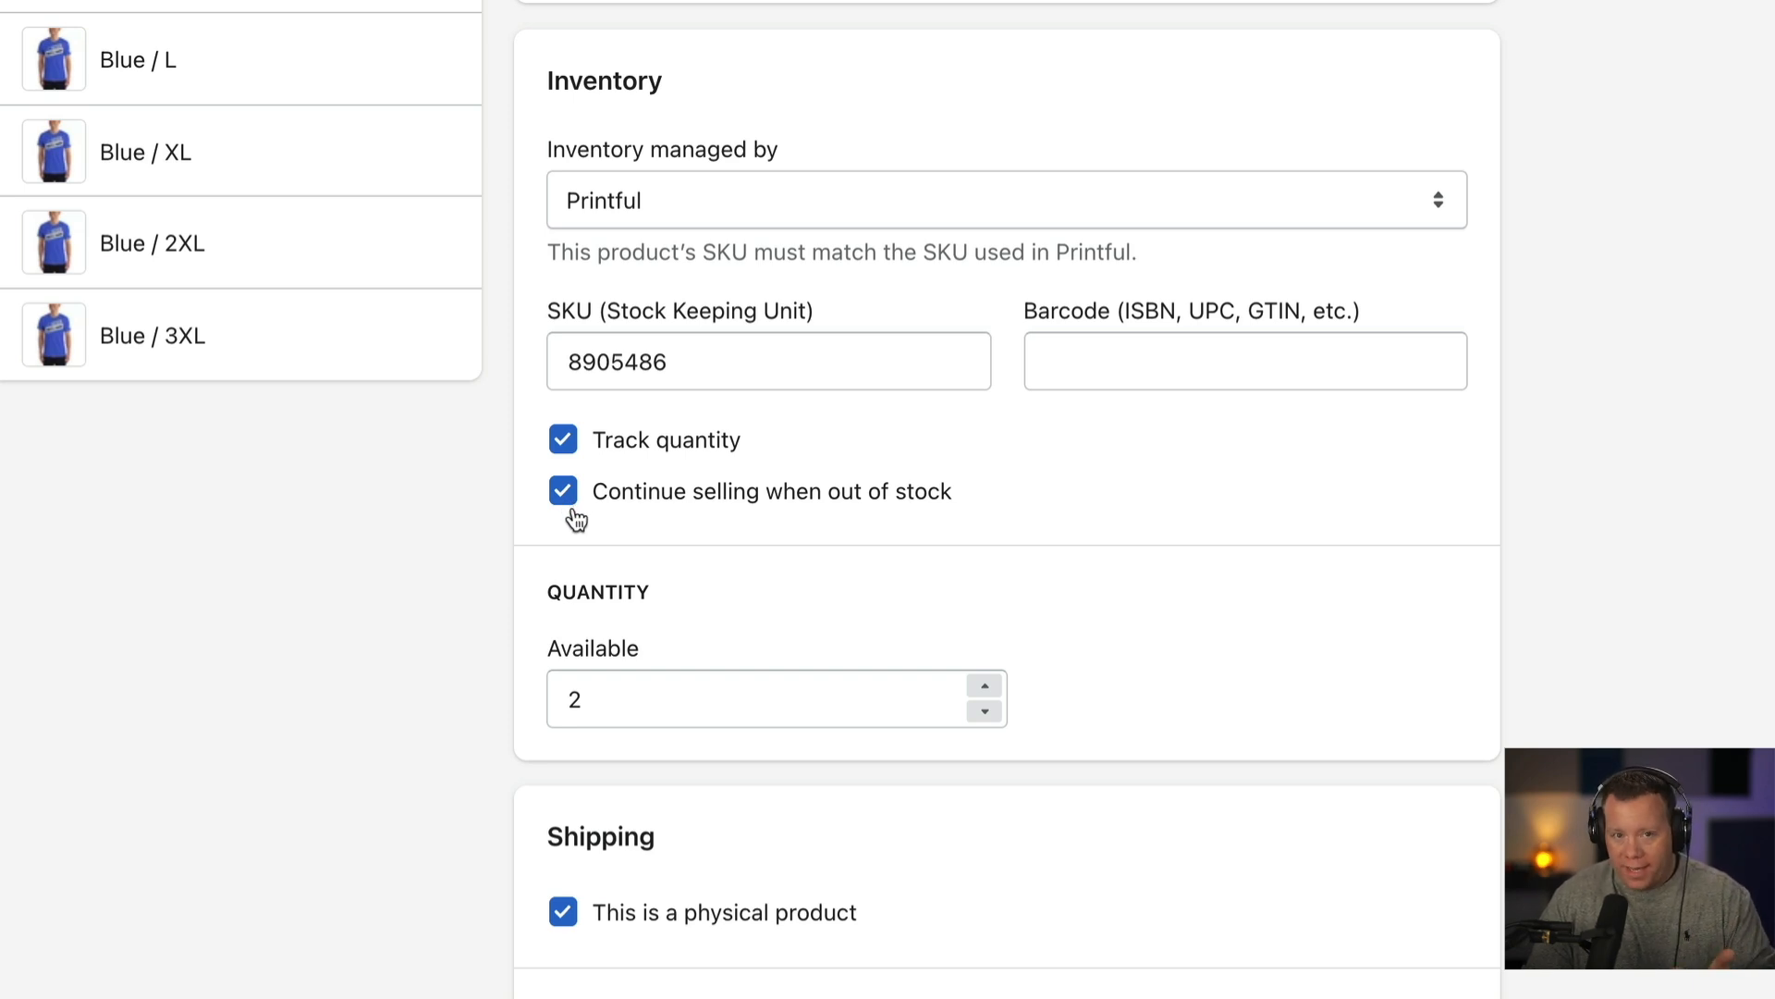
{"action": "left_click", "coordinate": [562, 490]}
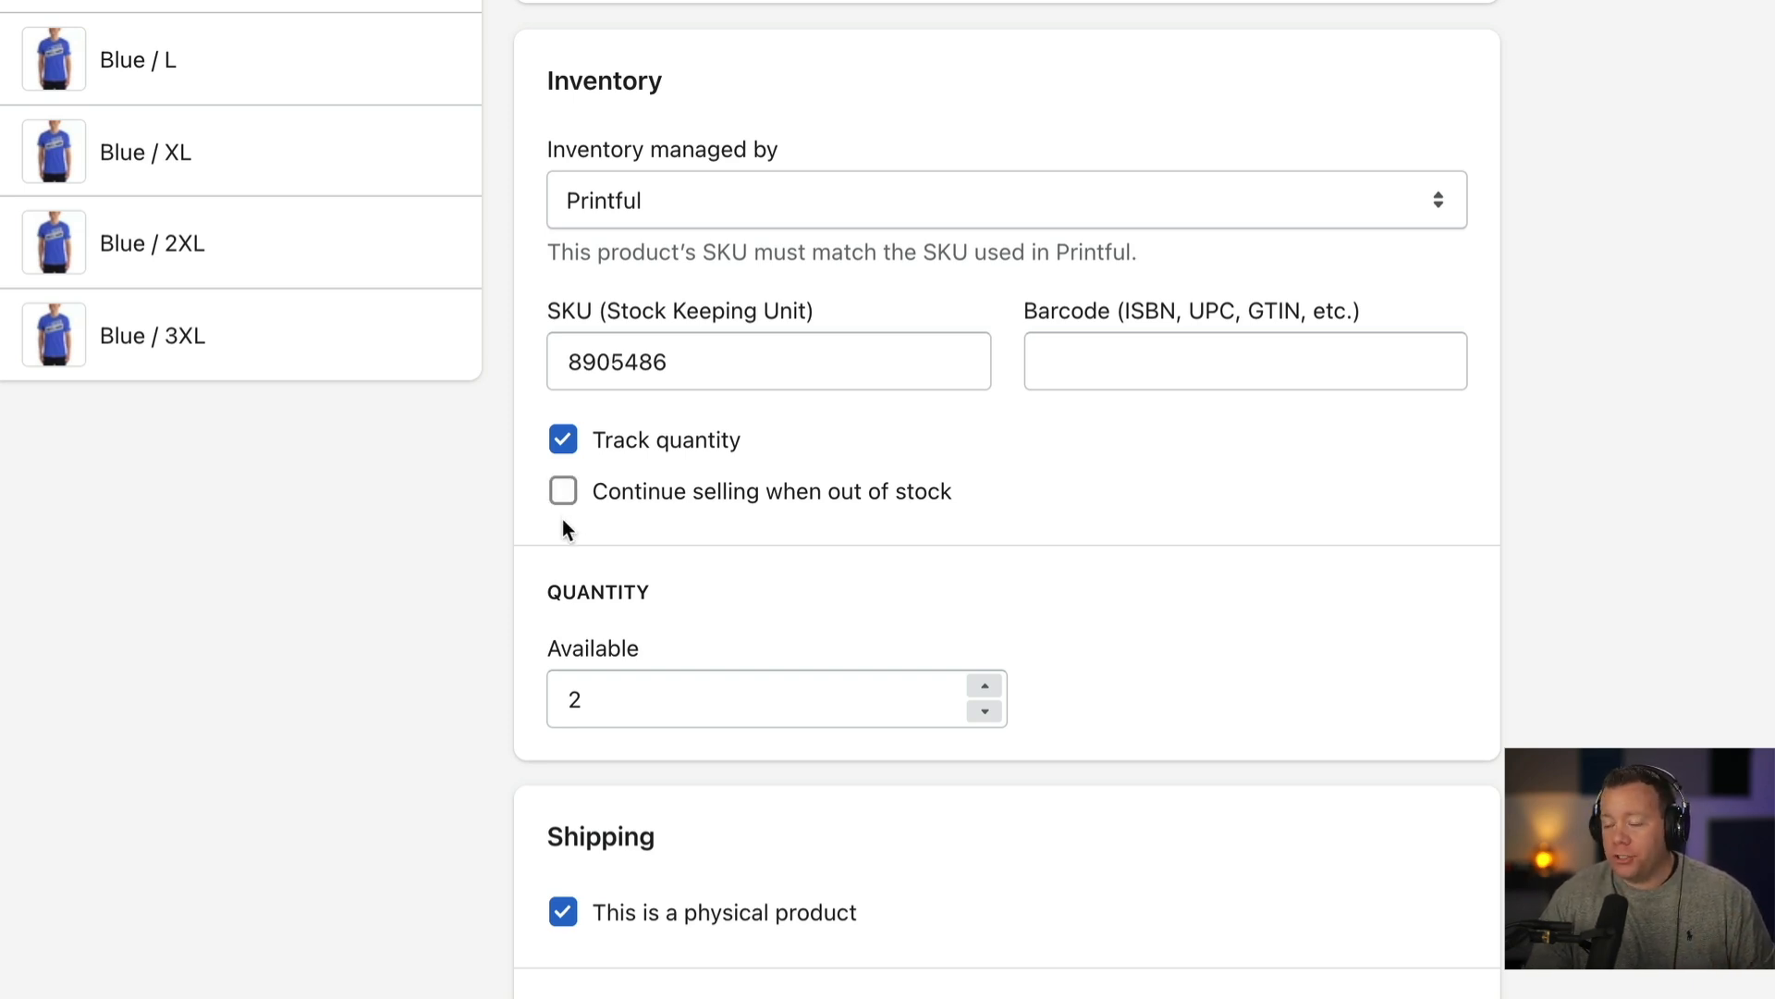
{"action": "mouse_move", "coordinate": [571, 542]}
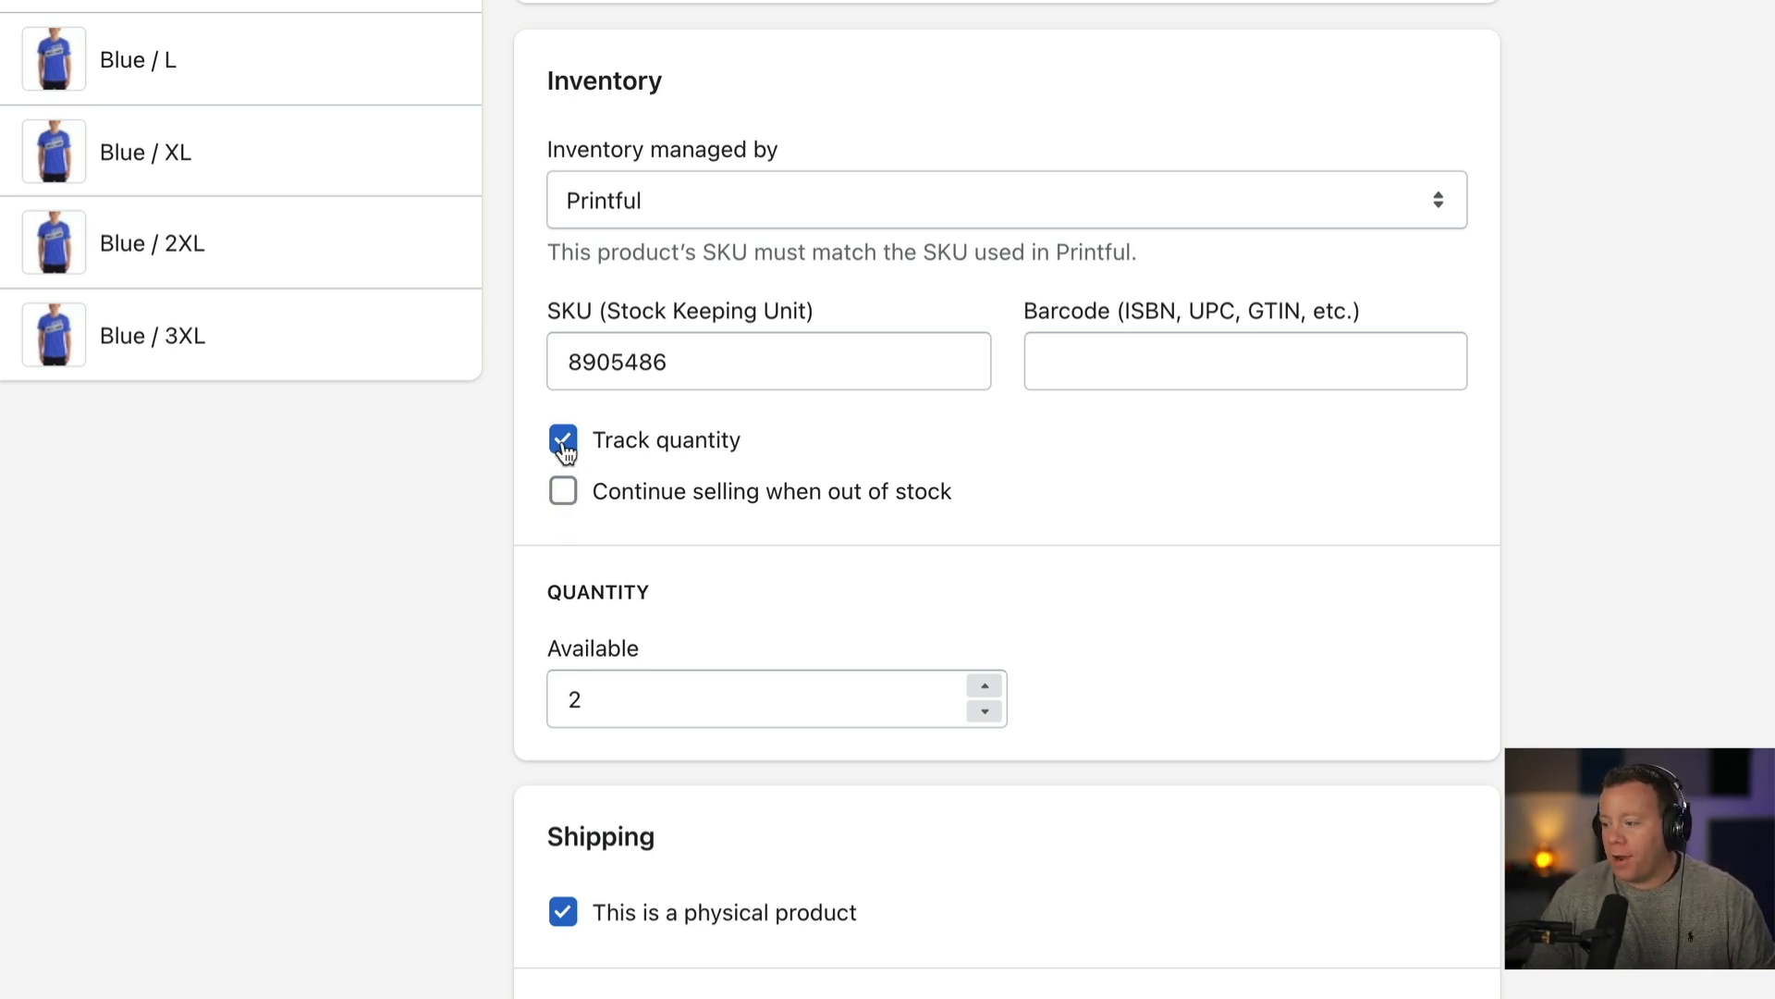
- Disable Track quantity again for Black / L without saving, then go to the Stock Sync browser tab
{"action": "left_click", "coordinate": [562, 440]}
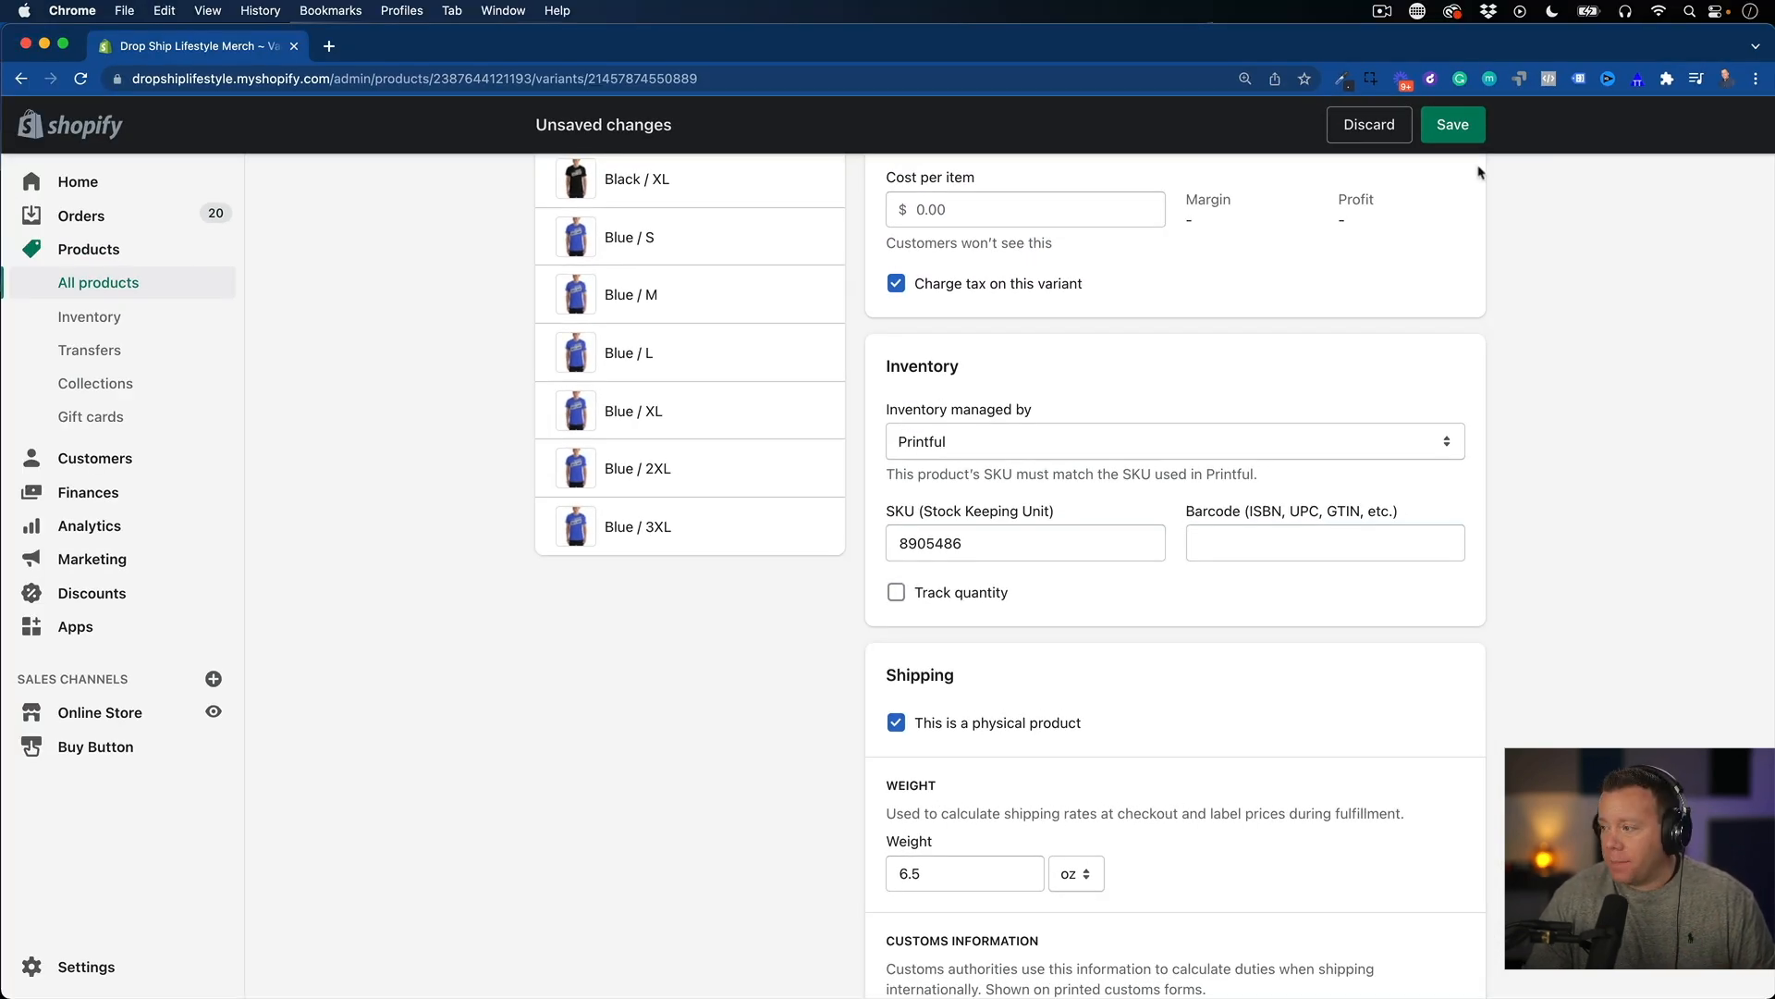
{"action": "mouse_move", "coordinate": [1446, 170]}
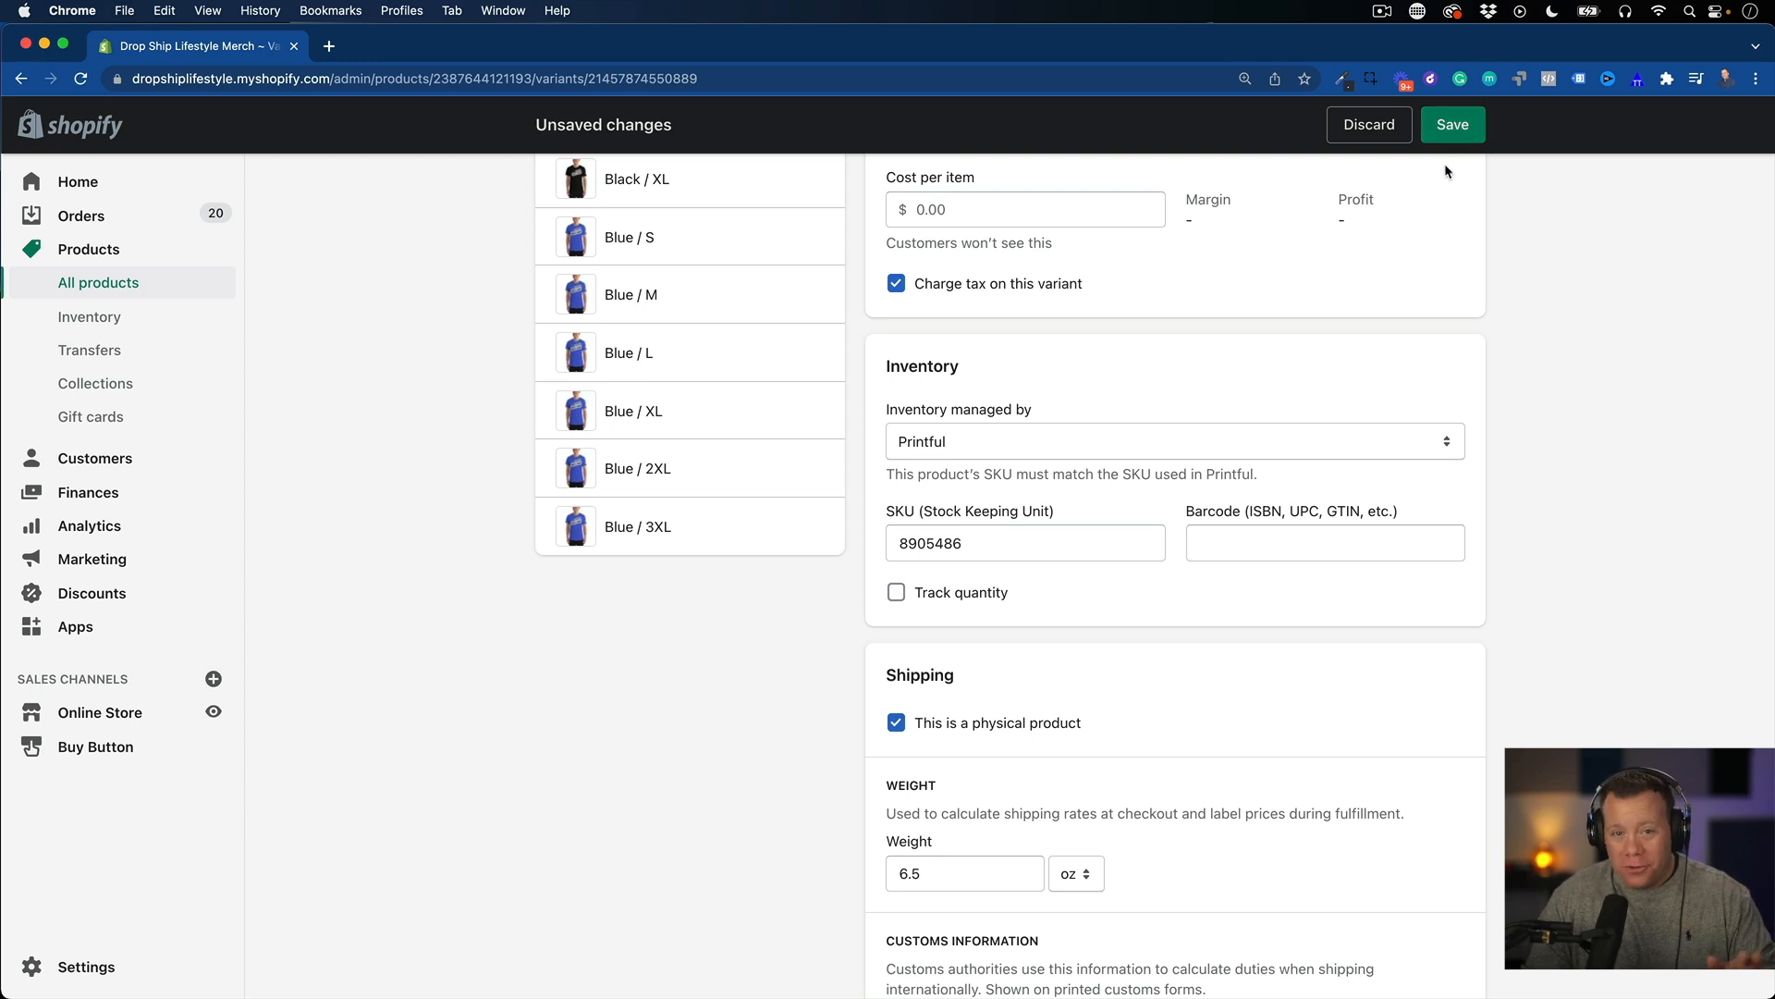
{"action": "mouse_move", "coordinate": [1411, 222]}
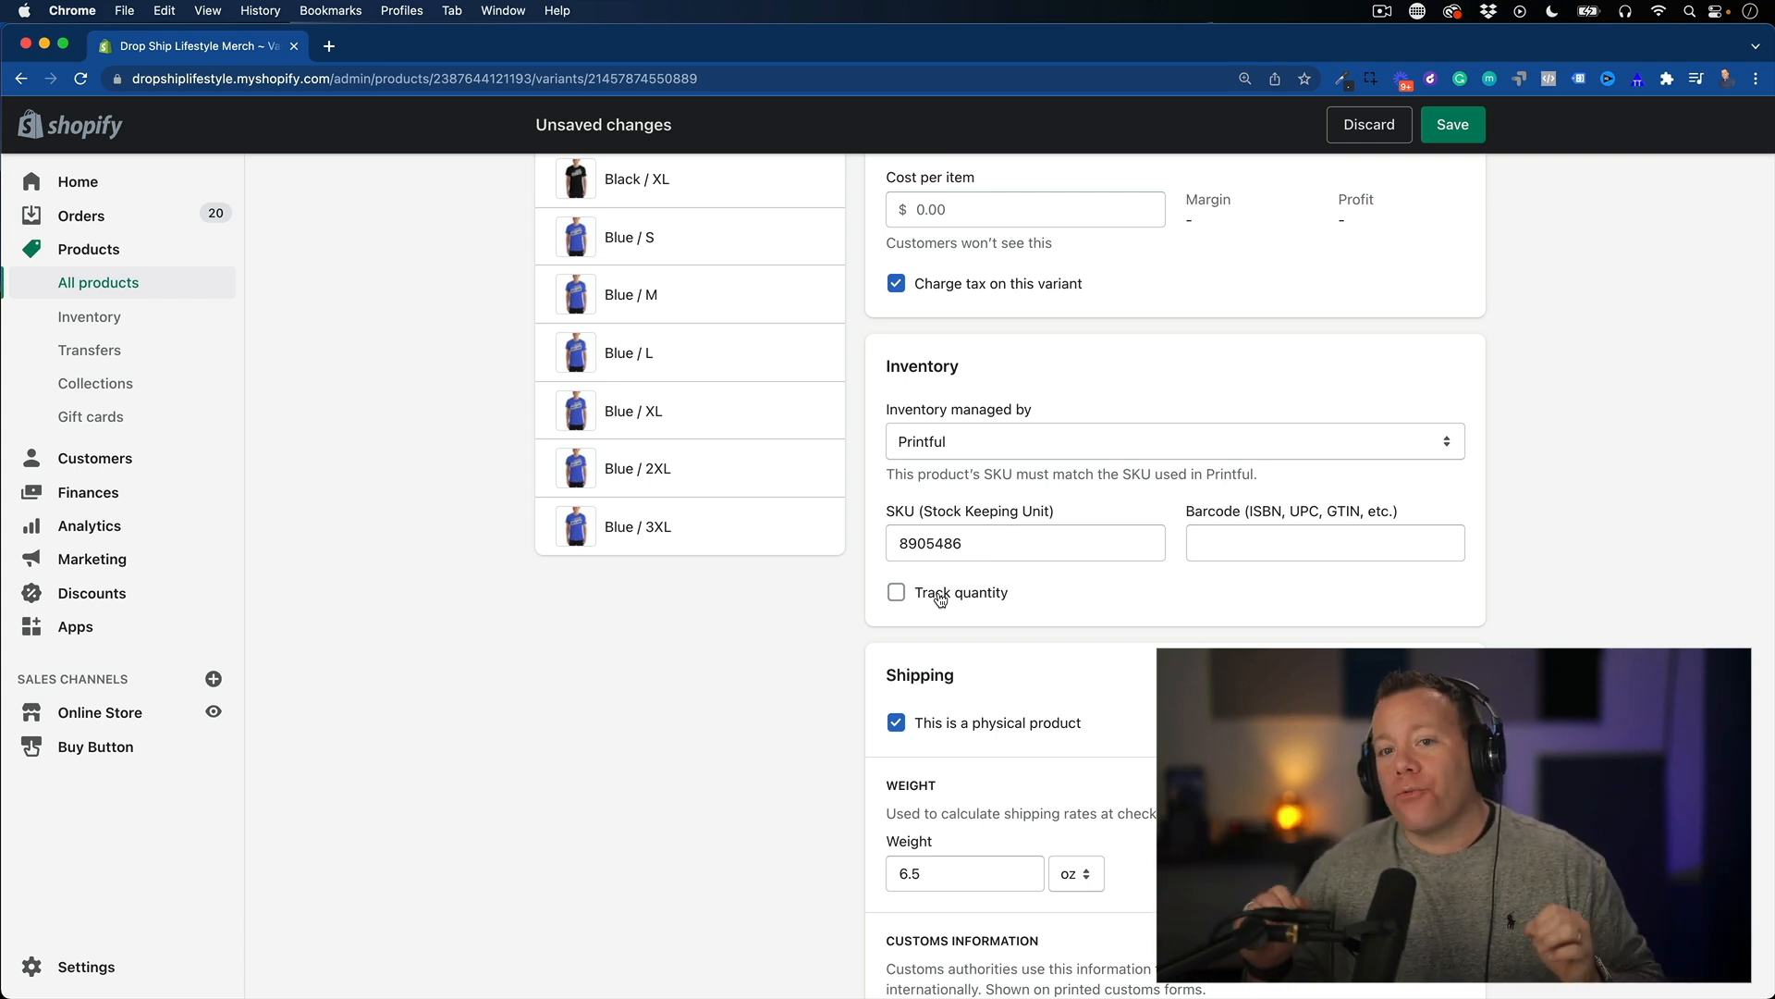
{"action": "left_click", "coordinate": [420, 46]}
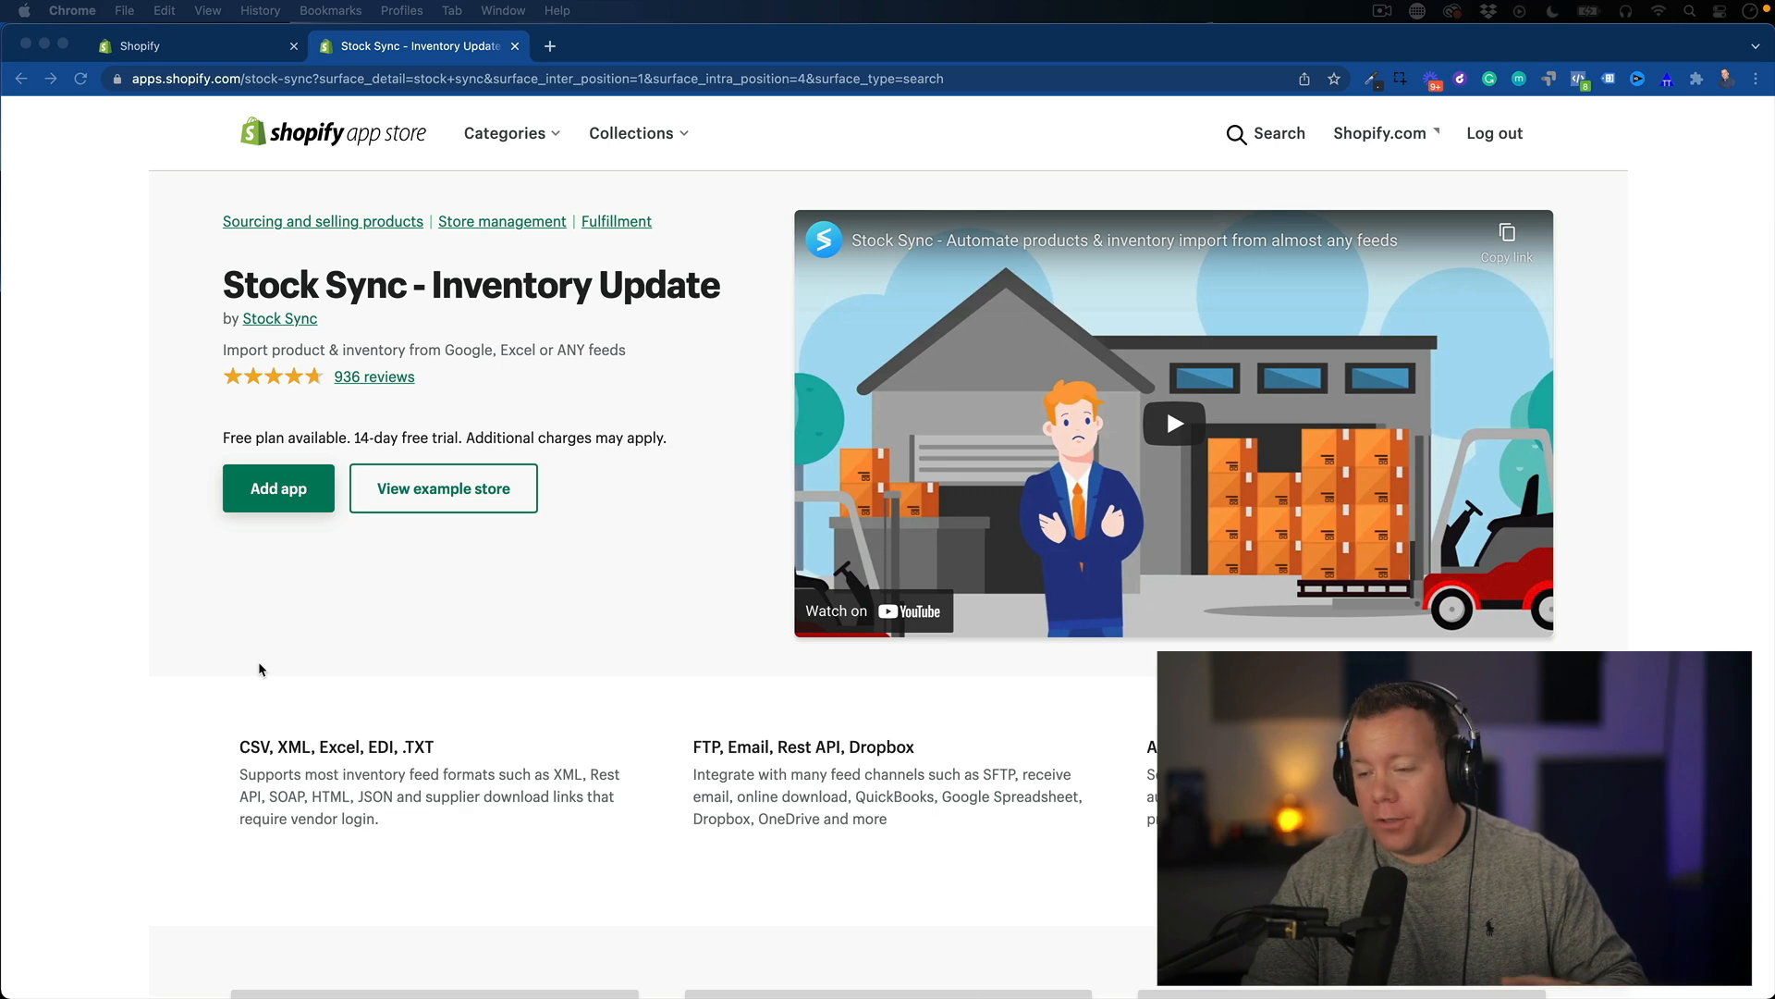
{"action": "mouse_move", "coordinate": [407, 553]}
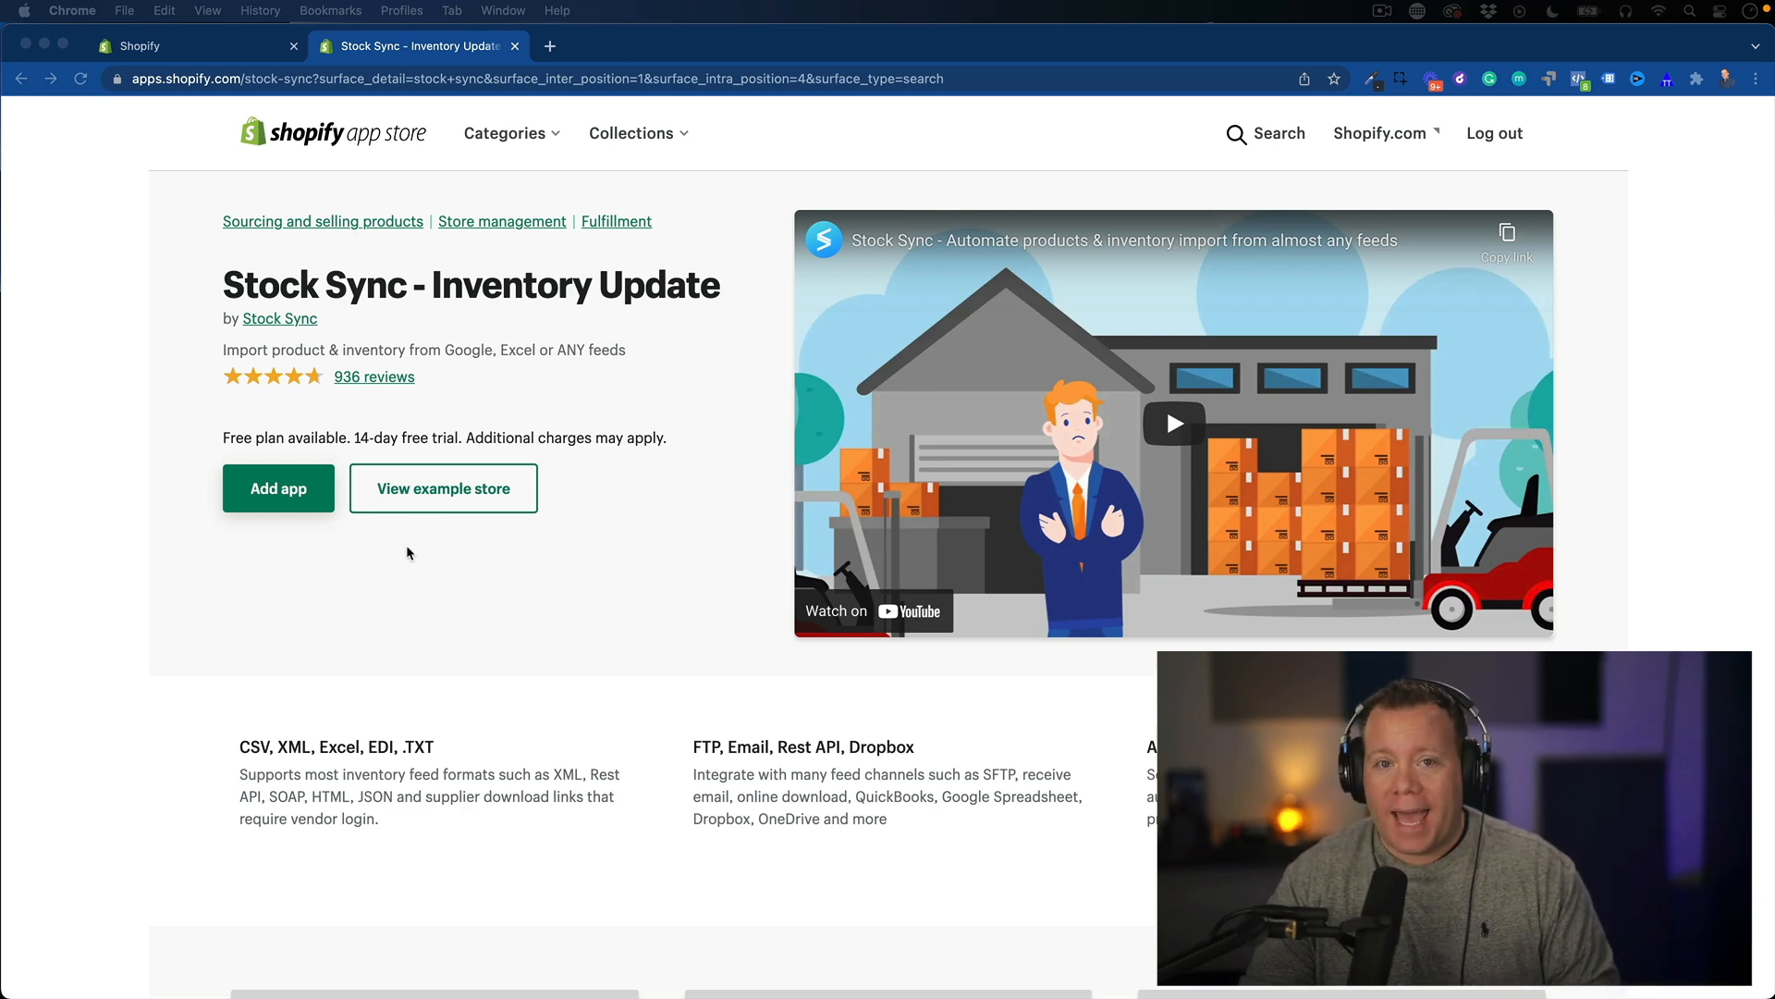
- Review the Stock Sync listing's description, integrations and pricing plans from free to $10/month
{"action": "scroll", "scroll_direction": "down", "scroll_amount": 3}
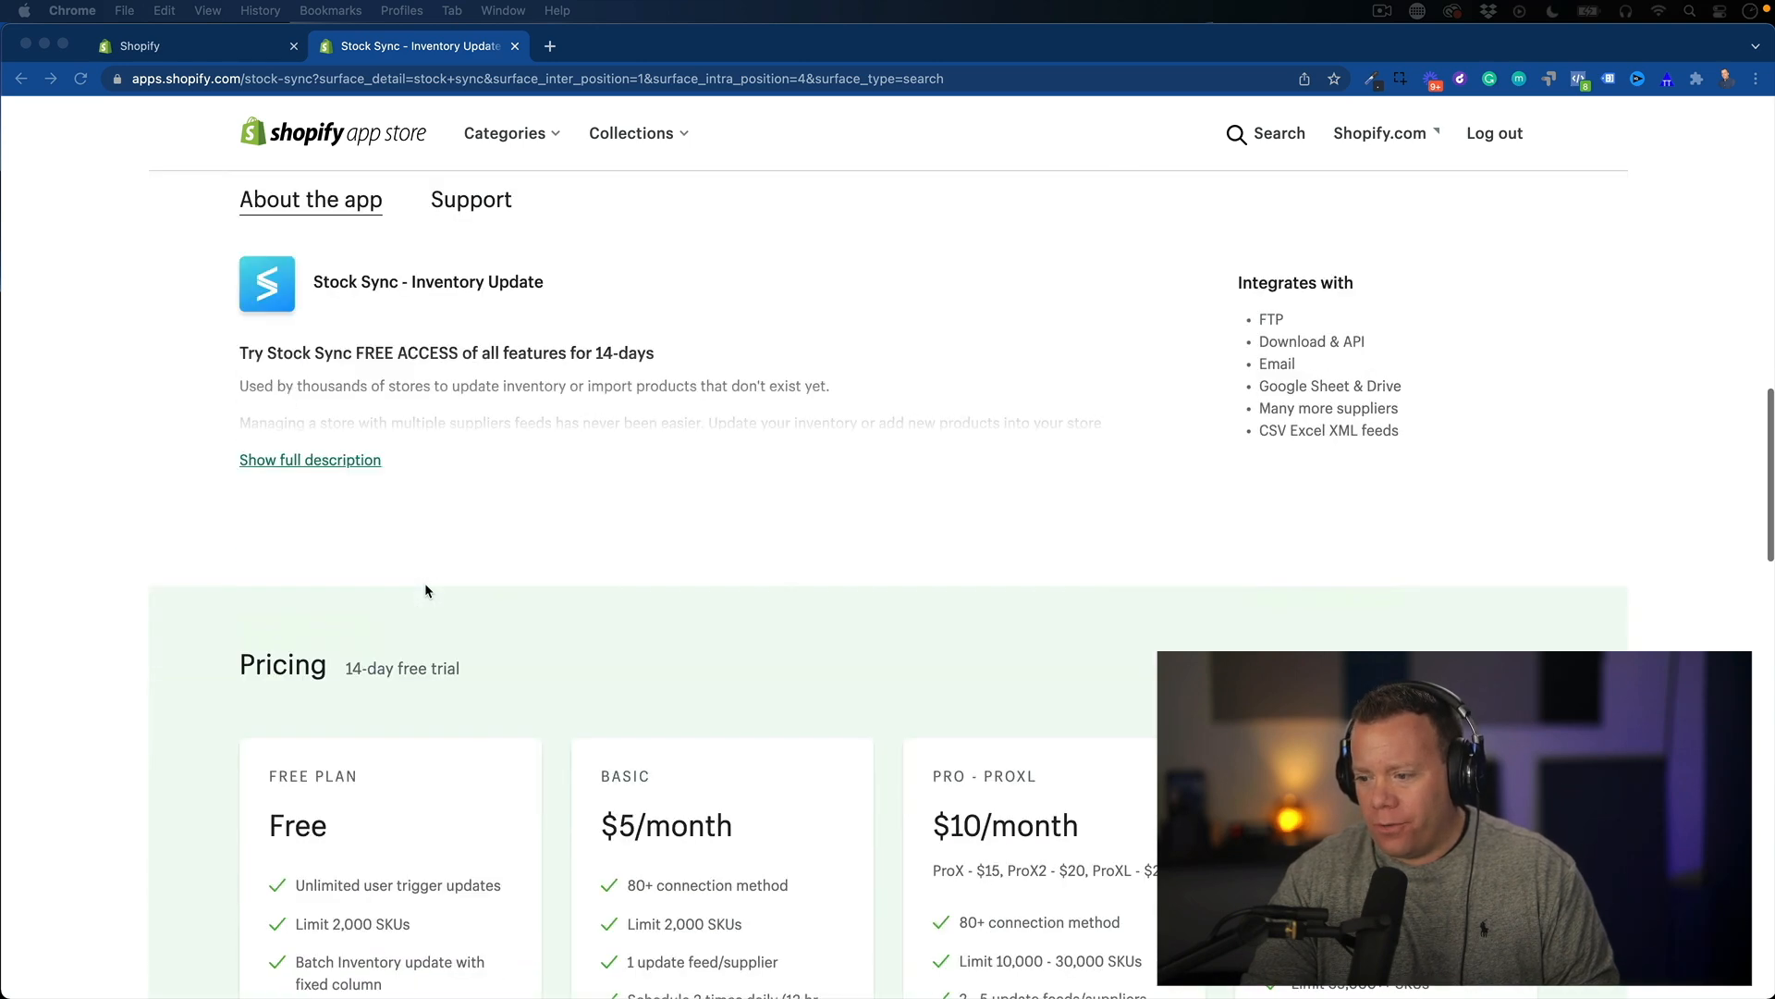
{"action": "scroll", "scroll_direction": "down", "scroll_amount": 3}
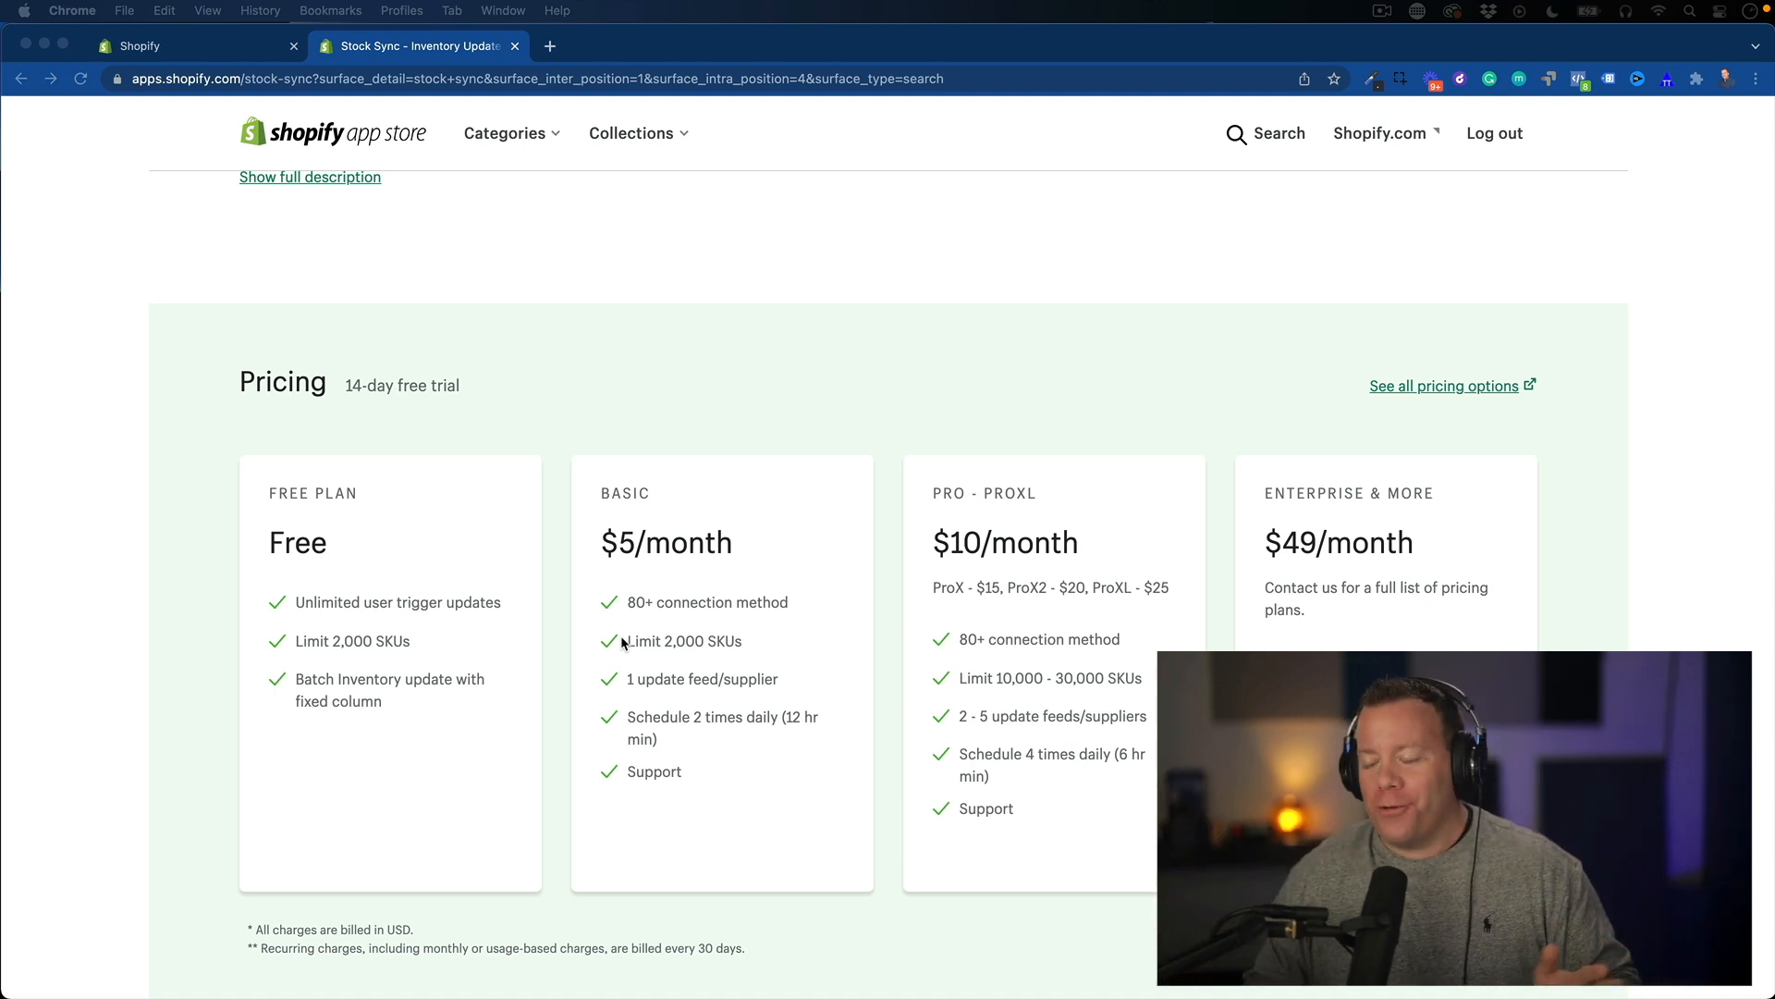
{"action": "scroll", "scroll_direction": "up", "scroll_amount": 3}
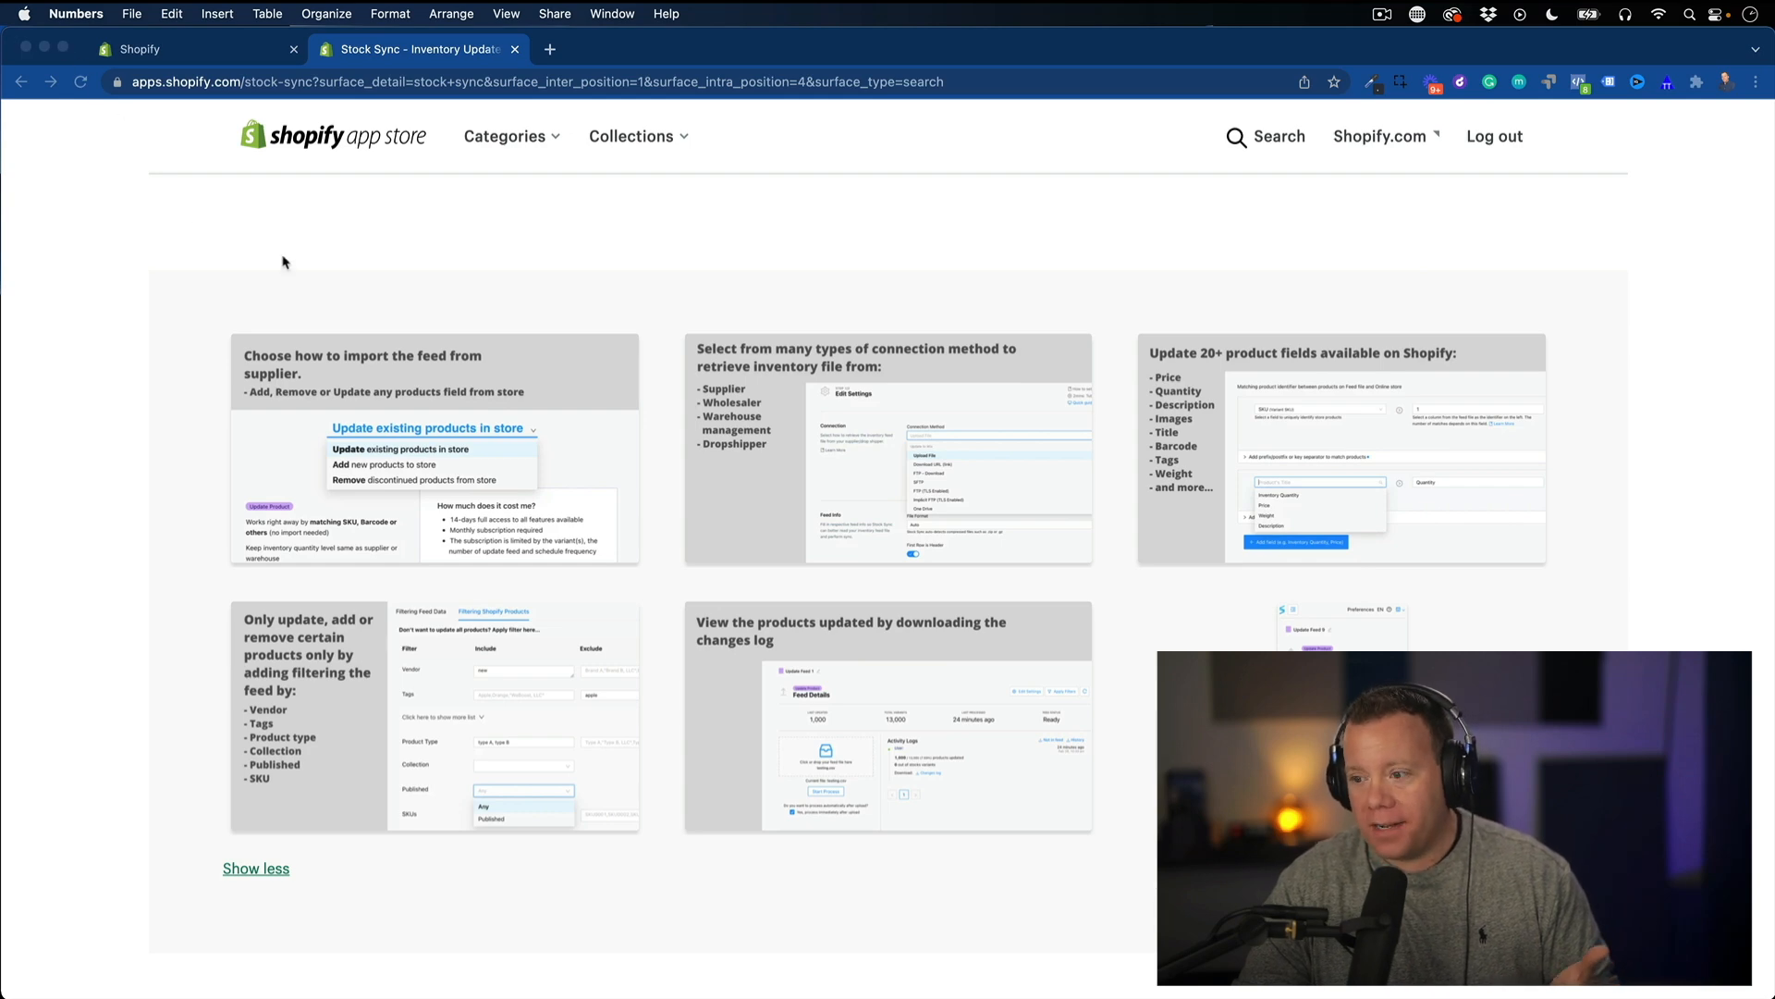
{"action": "mouse_move", "coordinate": [580, 433]}
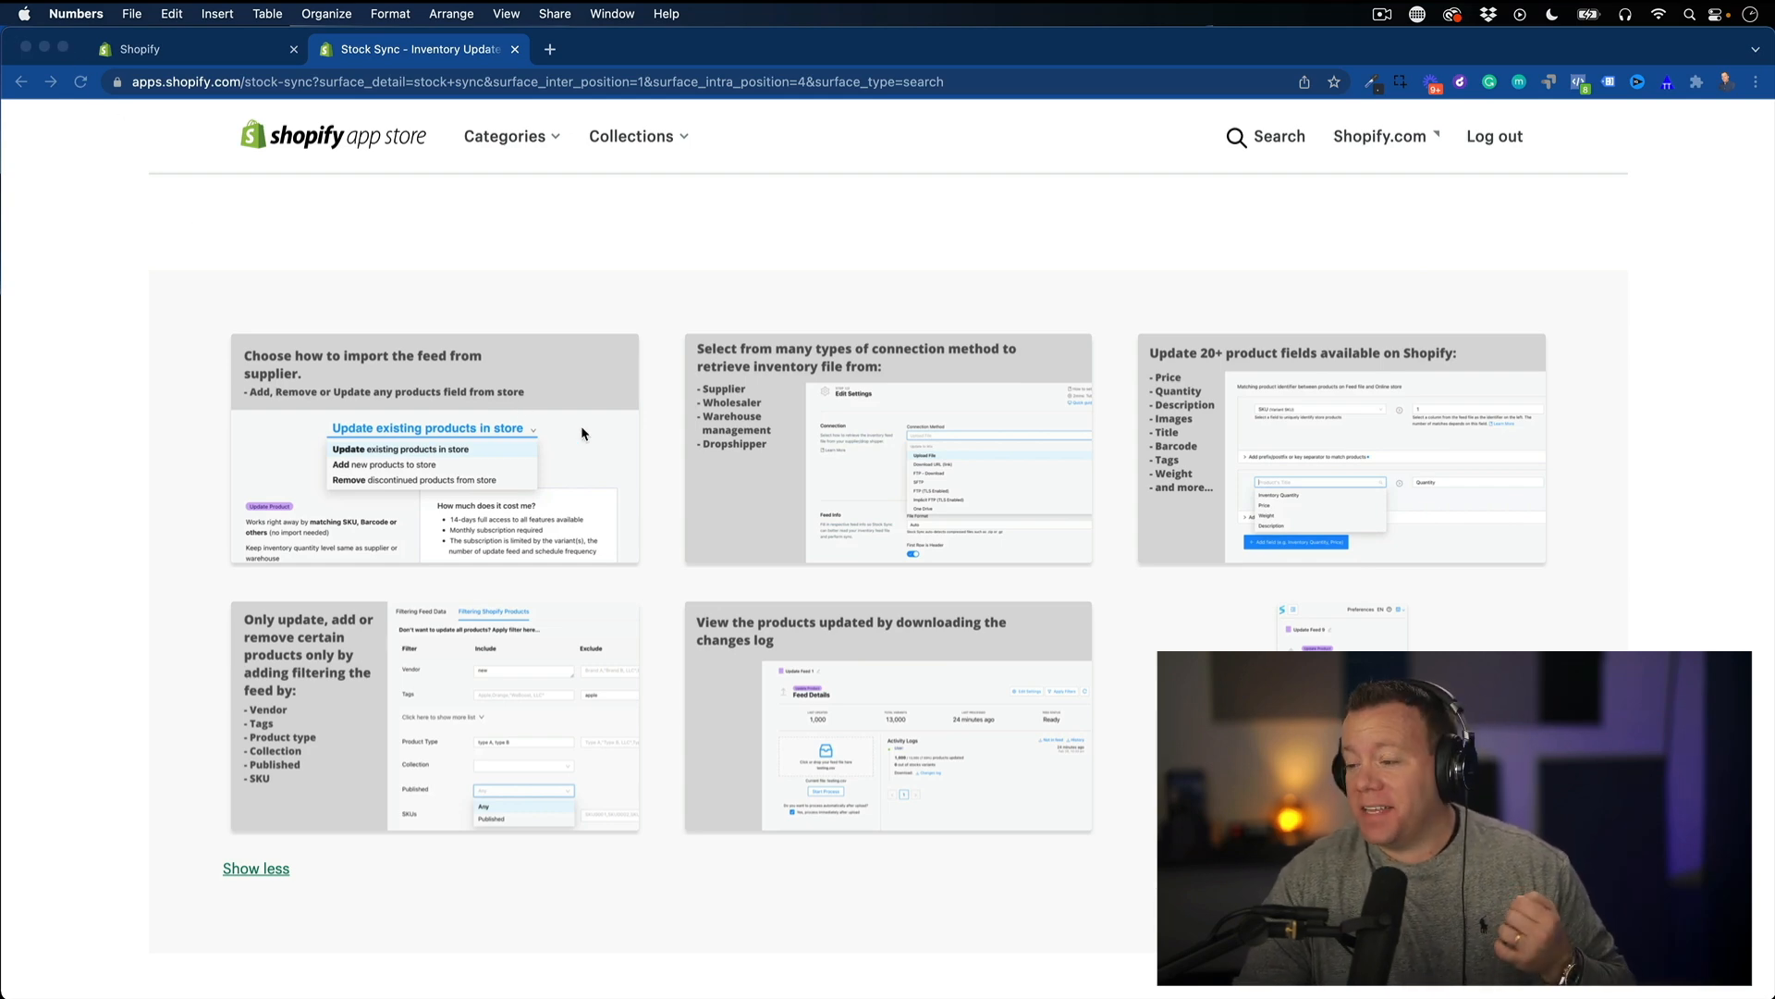
- Return to the top of the Stock Sync listing showing its title, 936 reviews and intro video
{"action": "scroll", "scroll_direction": "up", "scroll_amount": 3}
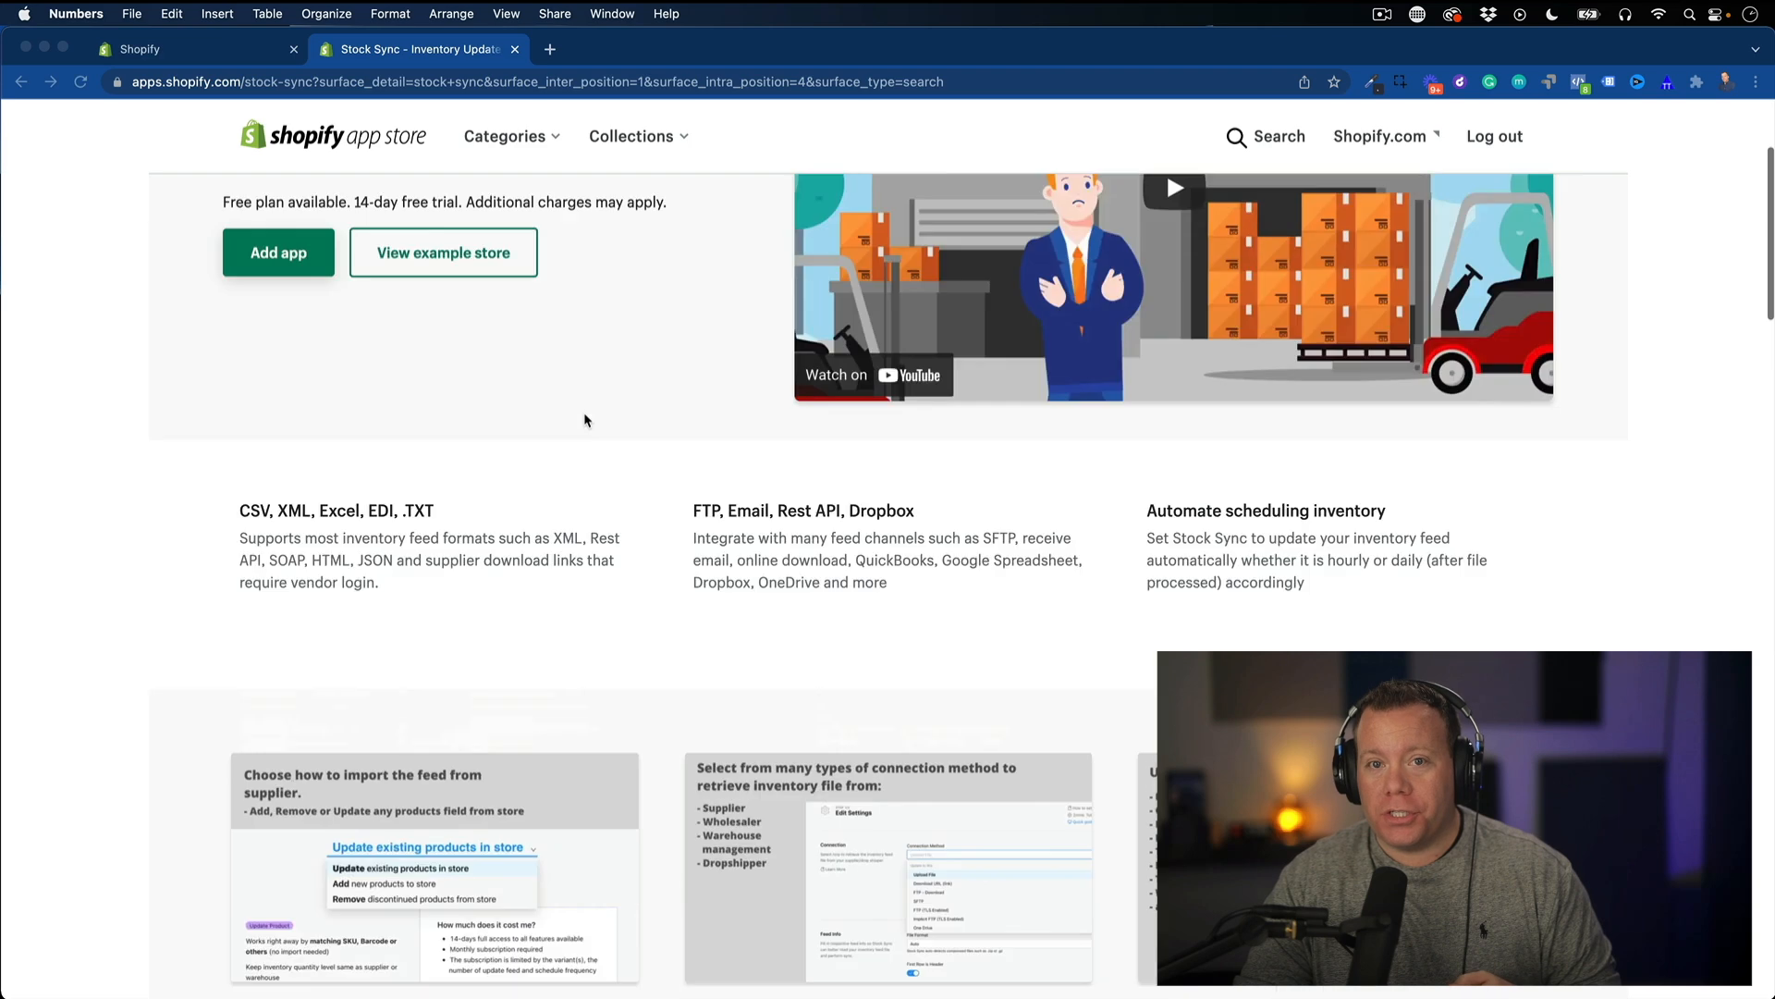
{"action": "scroll", "scroll_direction": "up", "scroll_amount": 3}
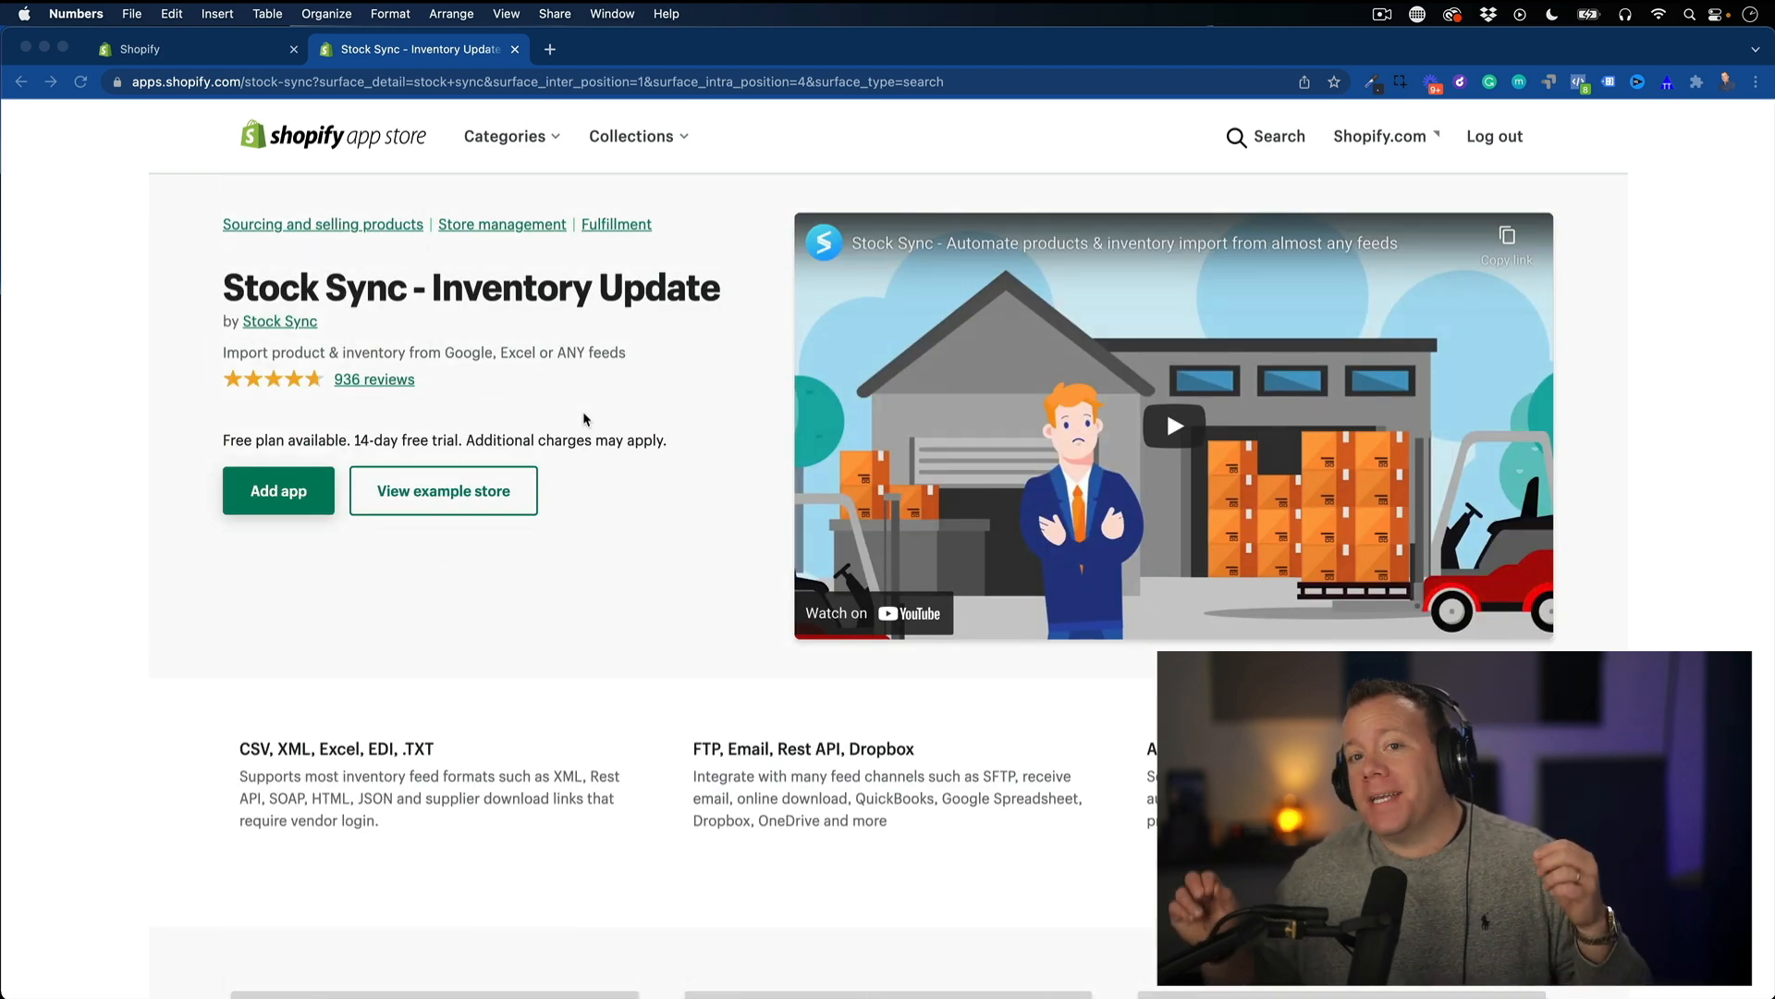